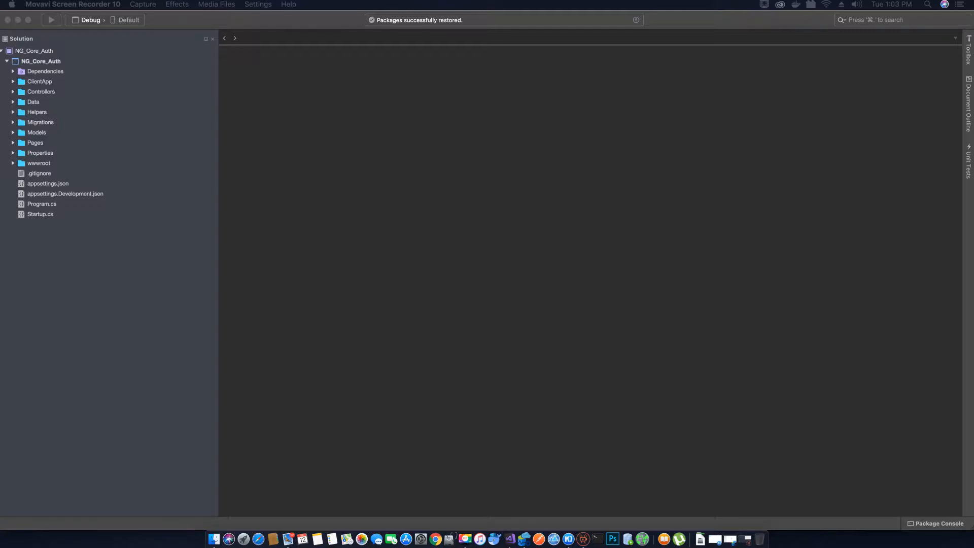
mouse_move(722, 356)
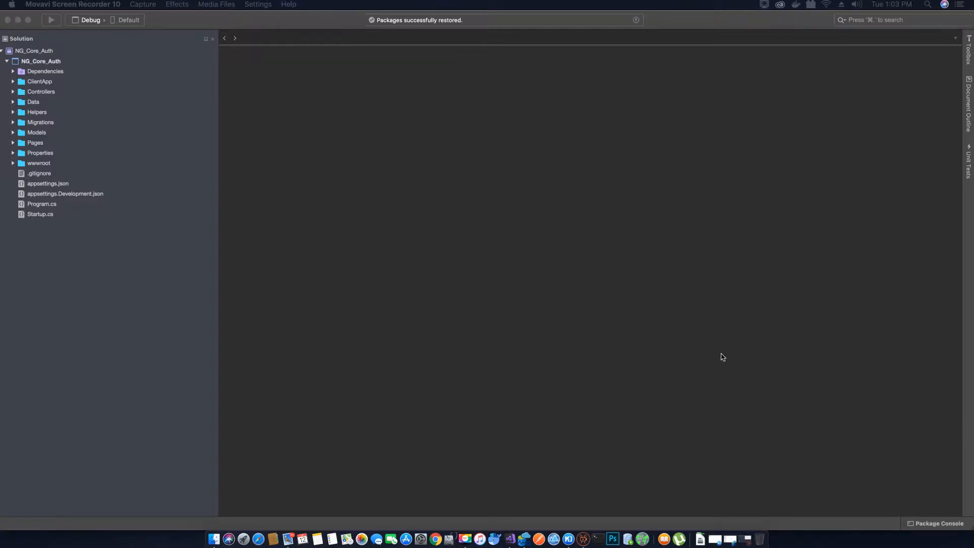
mouse_move(510, 204)
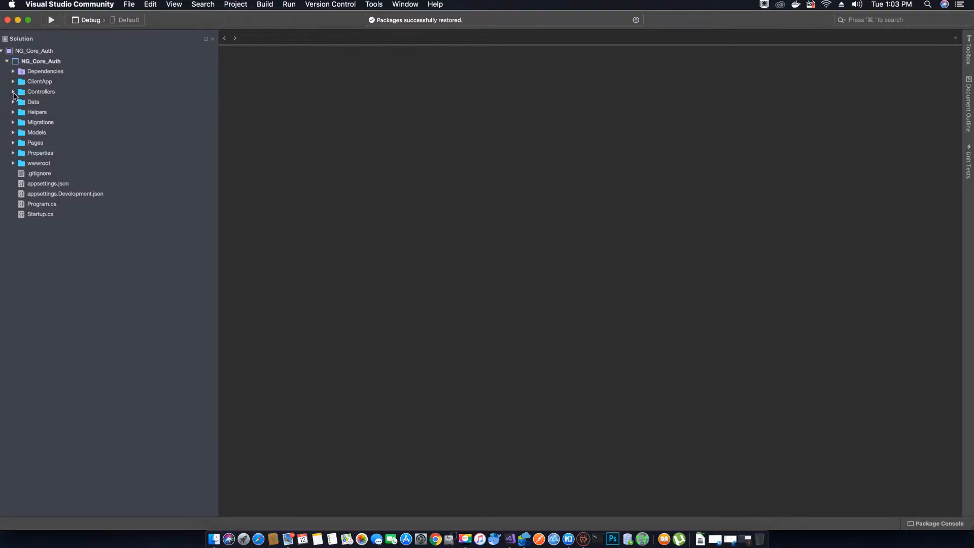
Expand the Controllers folder to reveal AccountController.cs and SampleDataController.cs
left_click(13, 91)
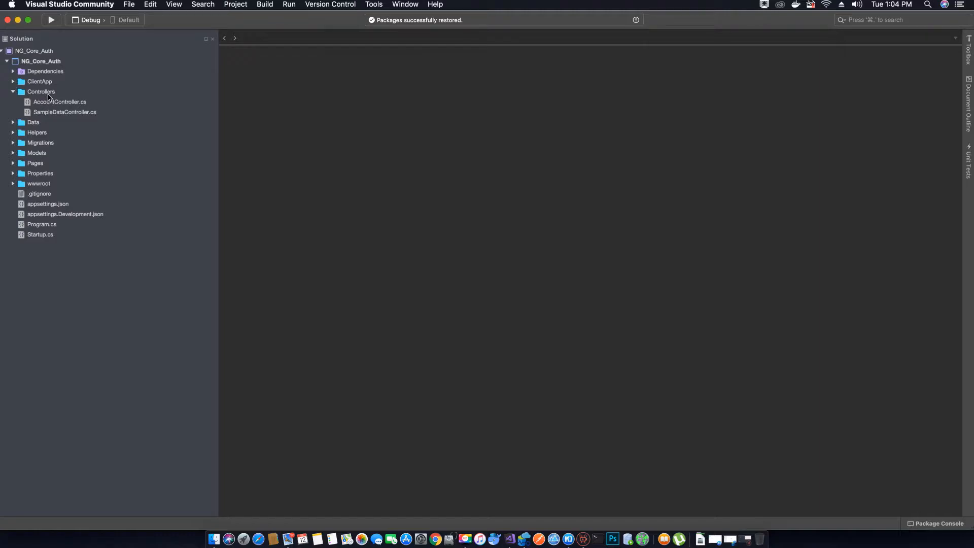
Add a new ASP.NET Core Web API Controller class named ProductController under Controllers
right_click(40, 91)
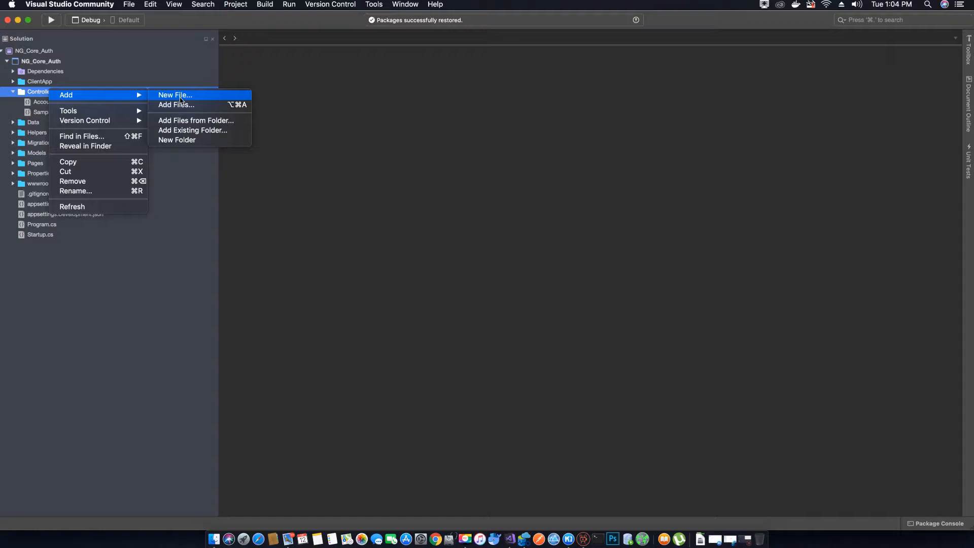
left_click(175, 96)
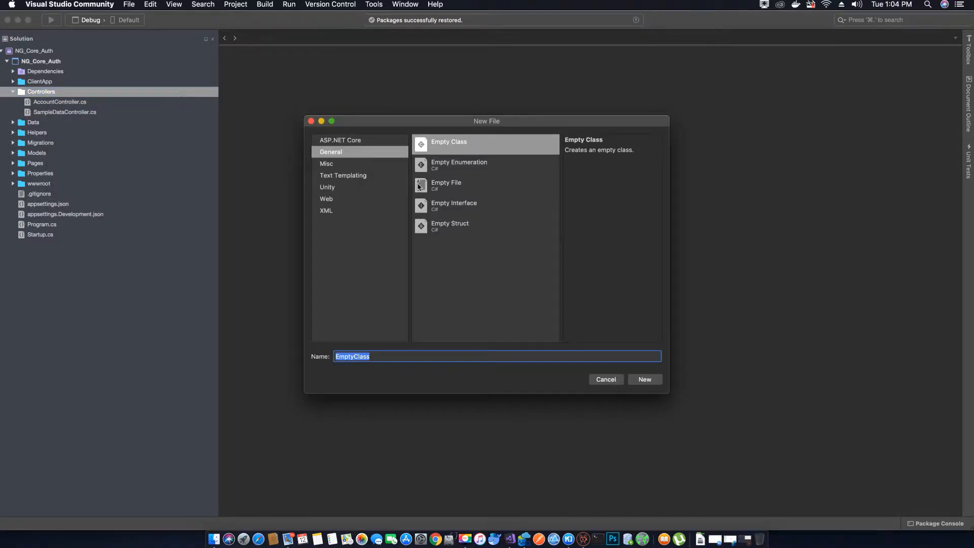
left_click(340, 140)
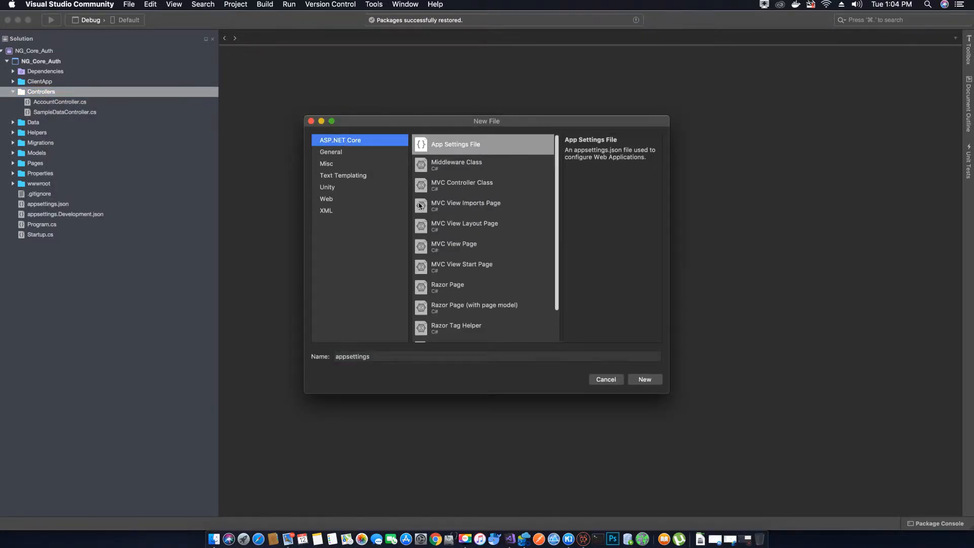
scroll("down", 3)
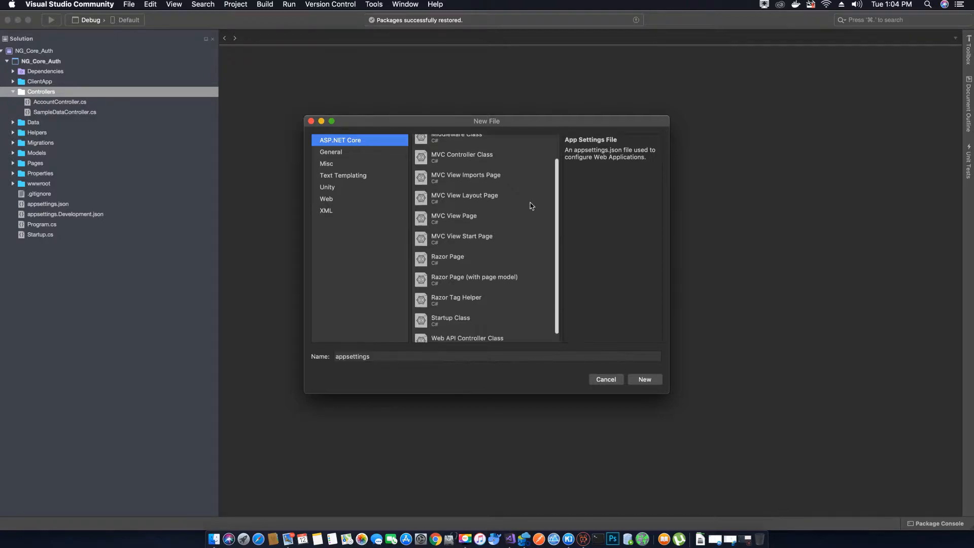
left_click(467, 329)
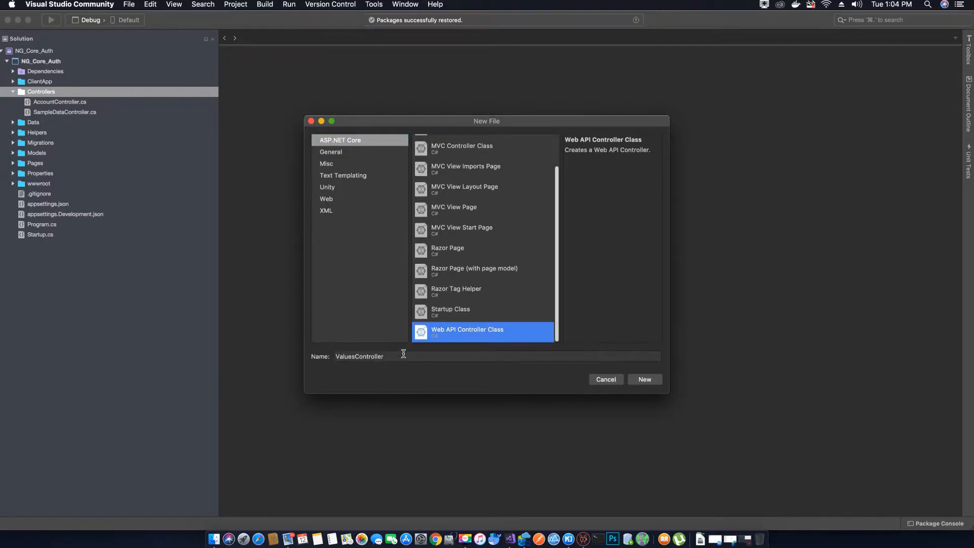
left_click(358, 355)
type("Product")
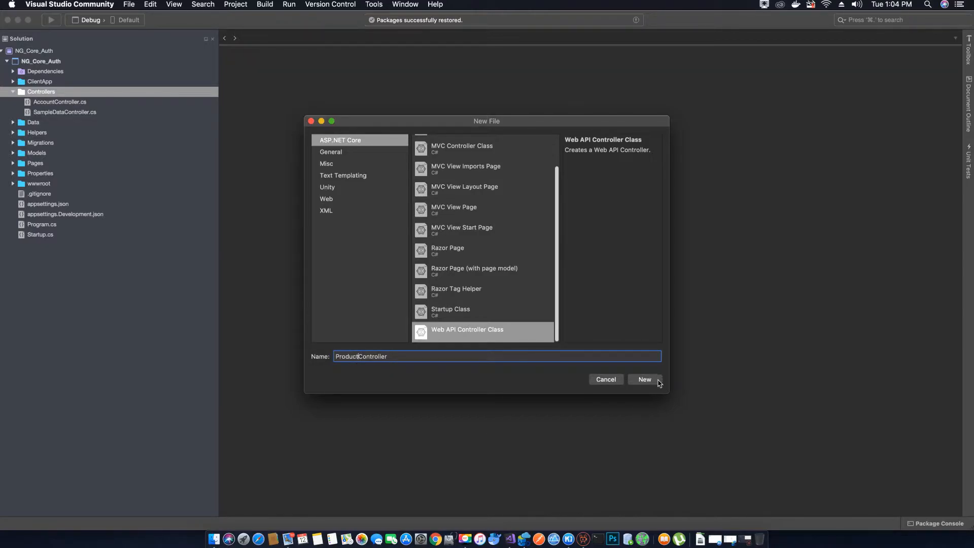
left_click(644, 378)
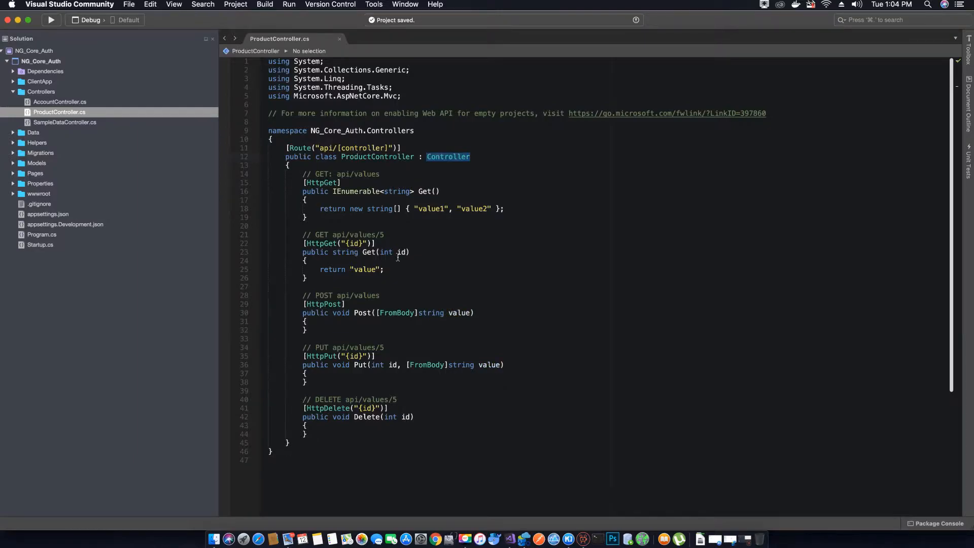
Begin editing the first GET attribute to route by action name, HttpGet("[action]")
left_click(398, 253)
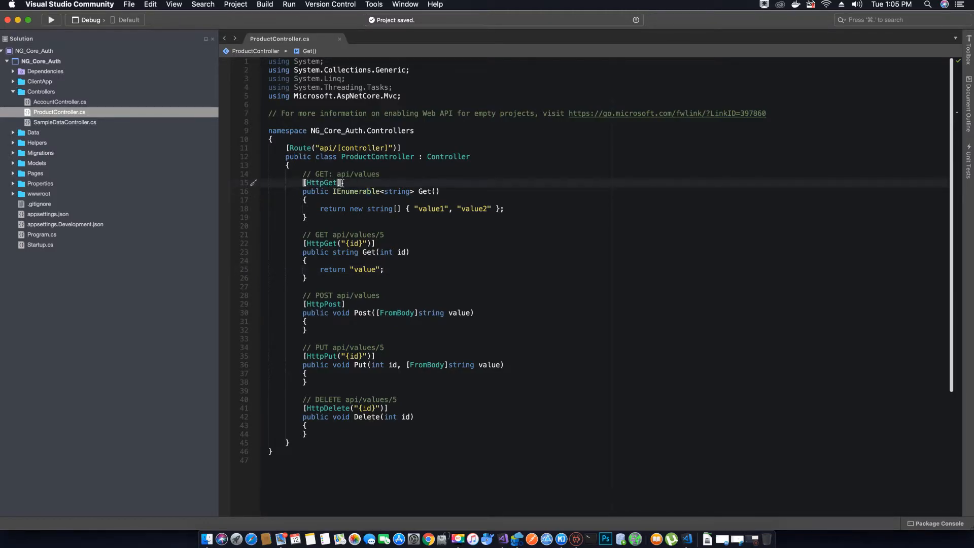
mouse_move(332, 208)
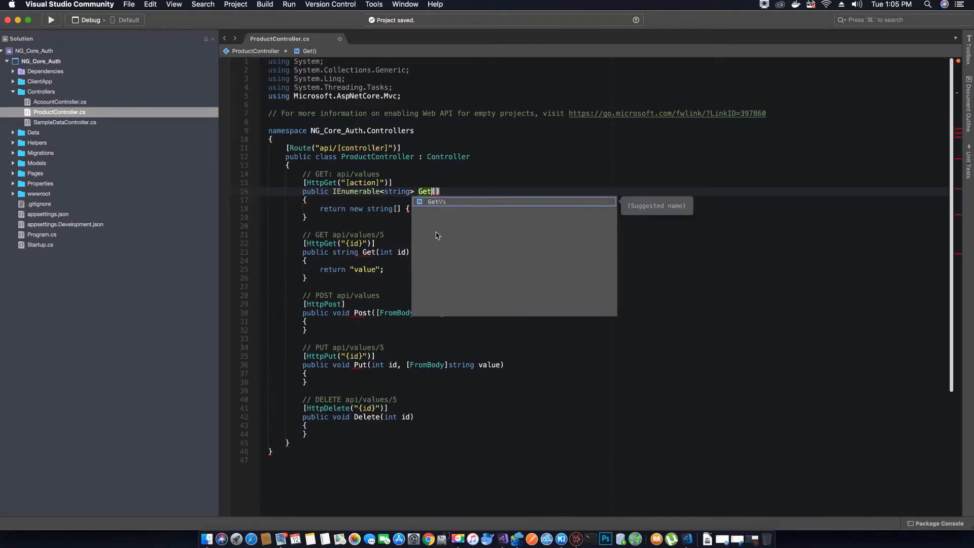
Rename Get to GetProducts returning IActionResult and select the old string-array return for replacement
type("Products")
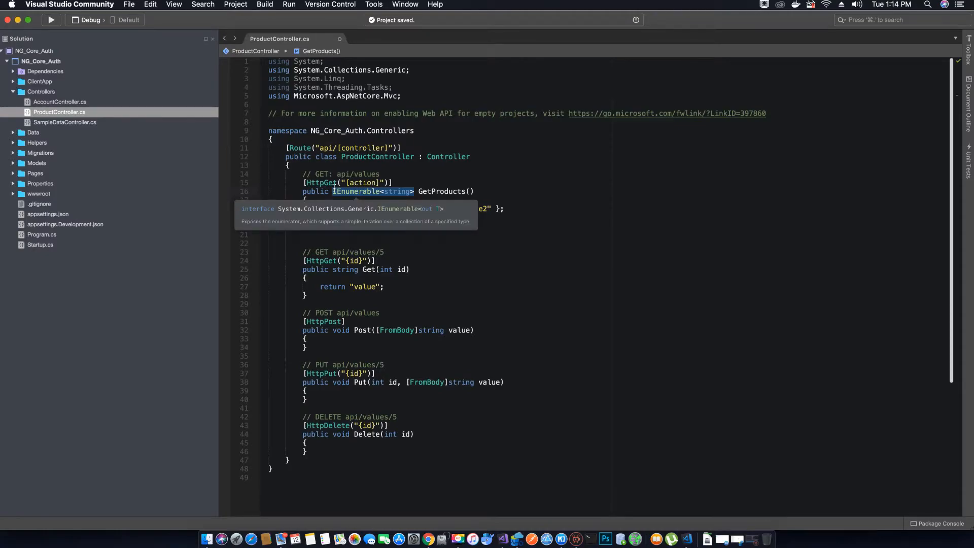
type("Ia")
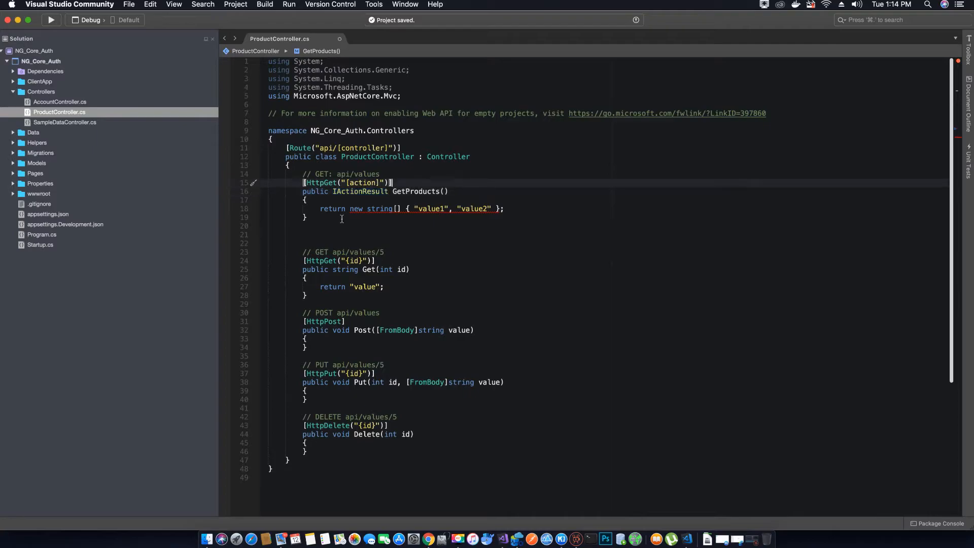
mouse_move(525, 210)
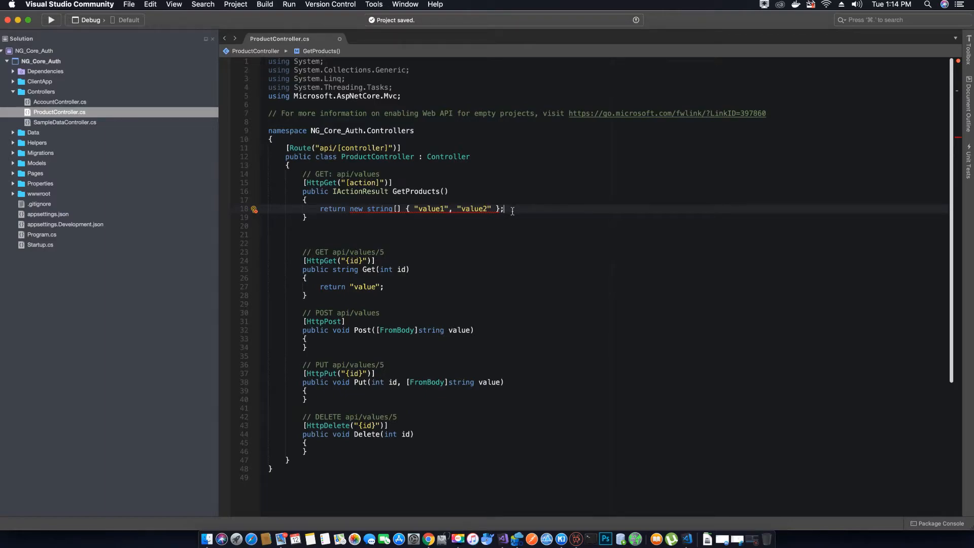
double_click(359, 192)
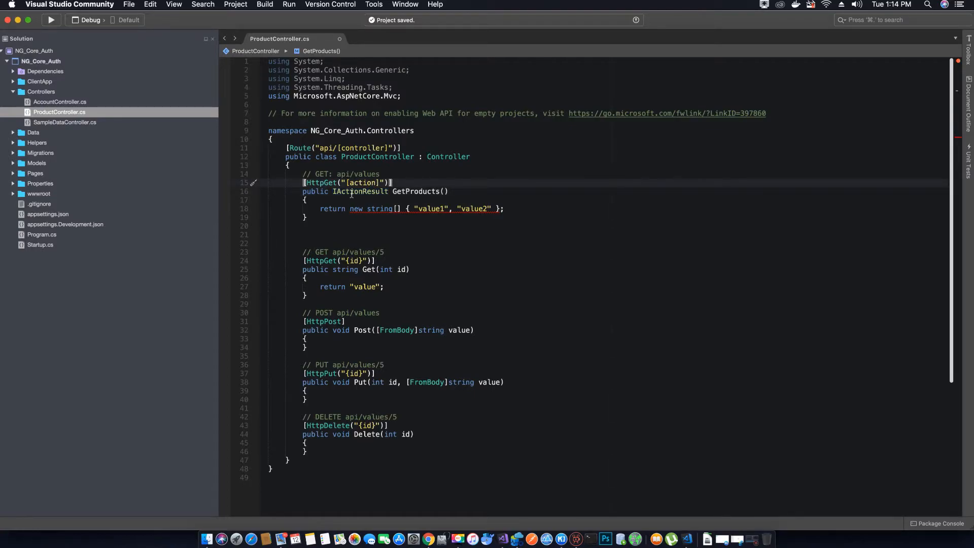
double_click(359, 192)
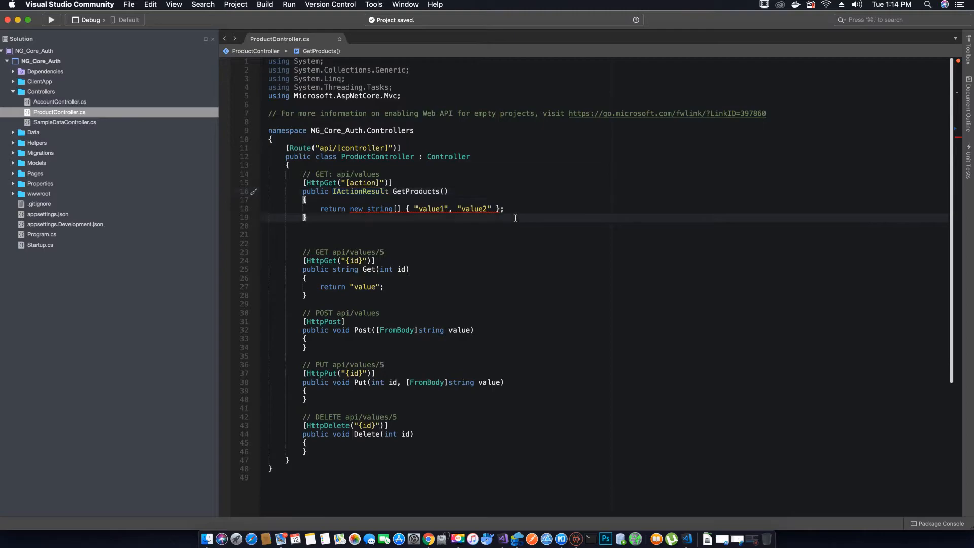
triple_click(410, 208)
type("return")
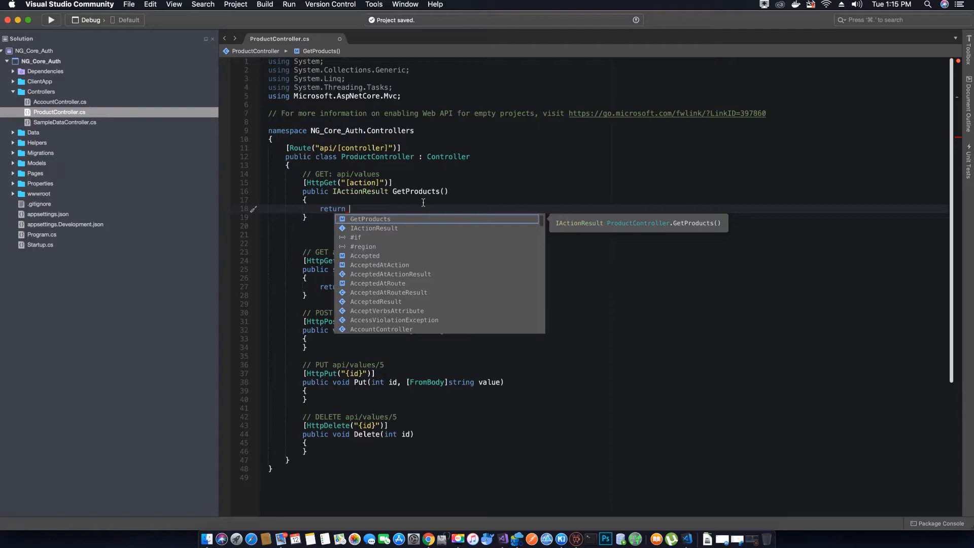
Make GetProducts return Ok(); in place of the string array
type("Ok(")
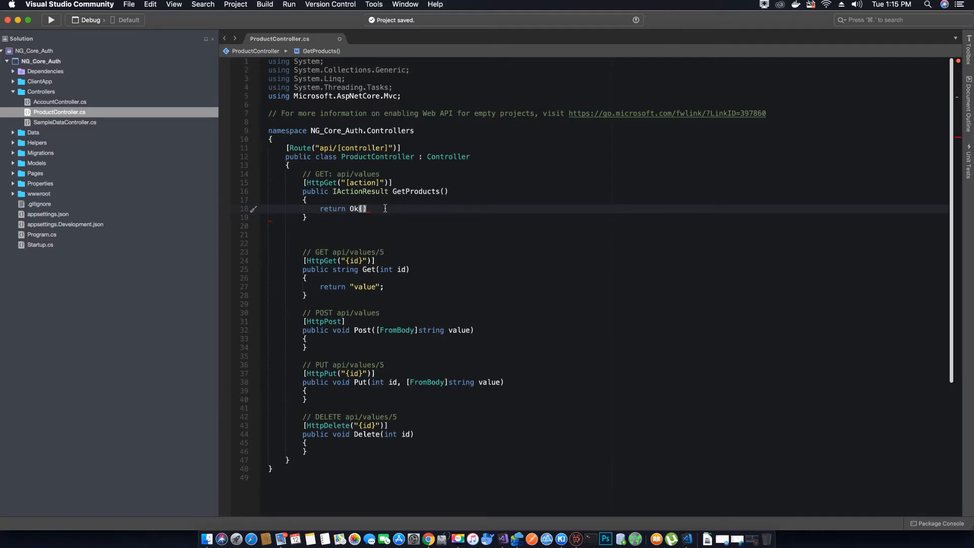
type(";")
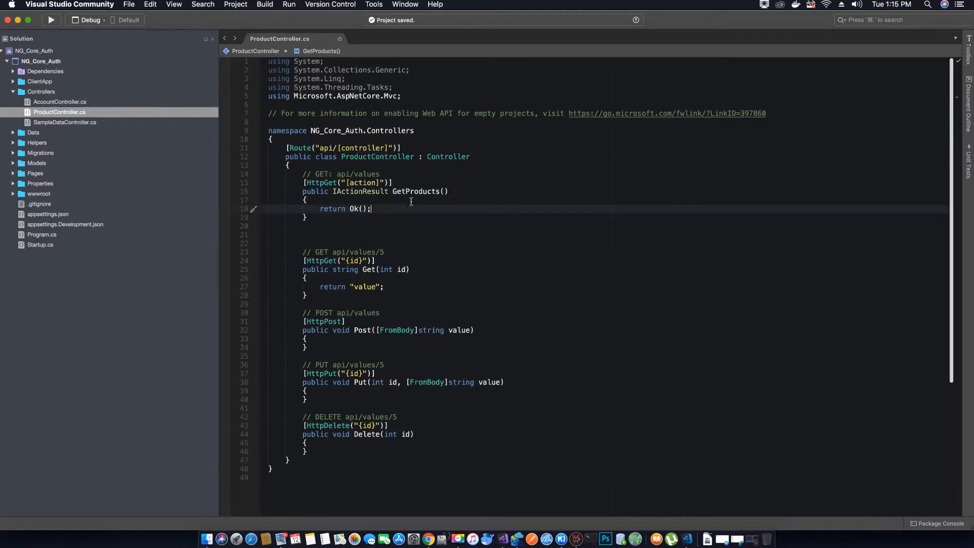
mouse_move(286, 147)
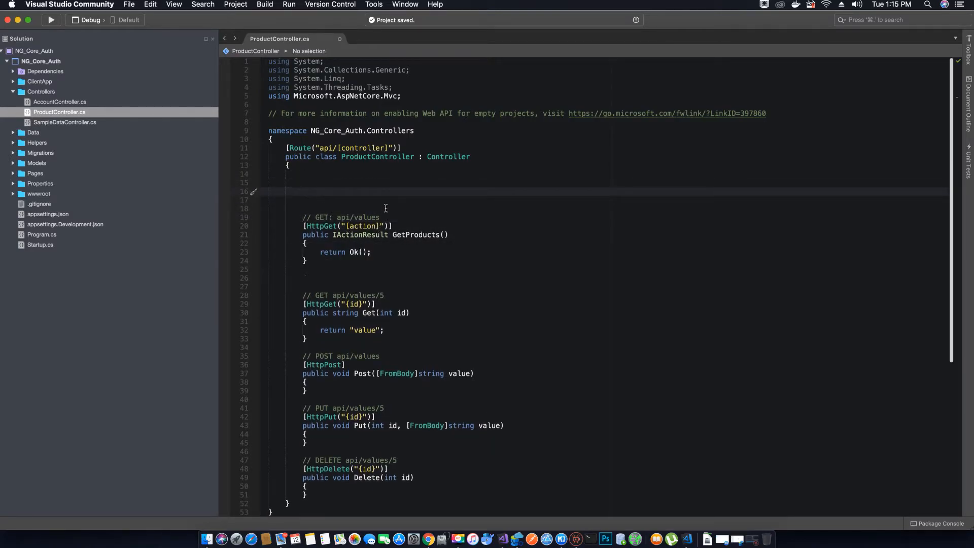
Declare a private readonly ApplicationDbContext _db field at the top of the class
left_click(302, 192)
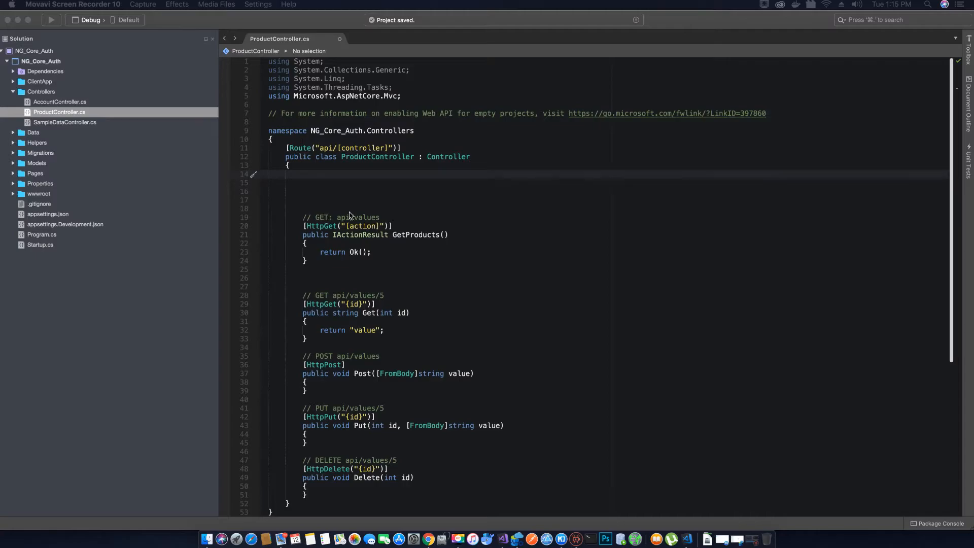
type("private readonly A")
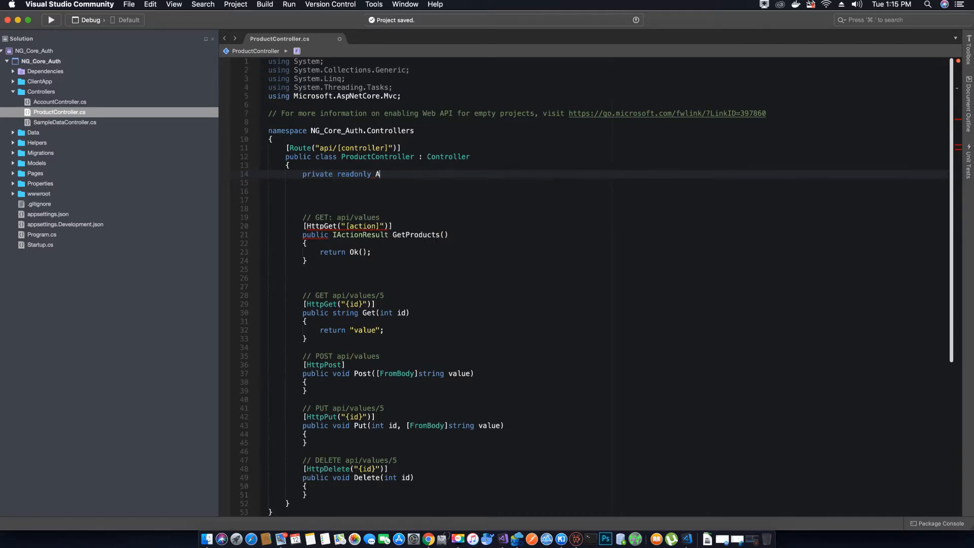
type("pplication")
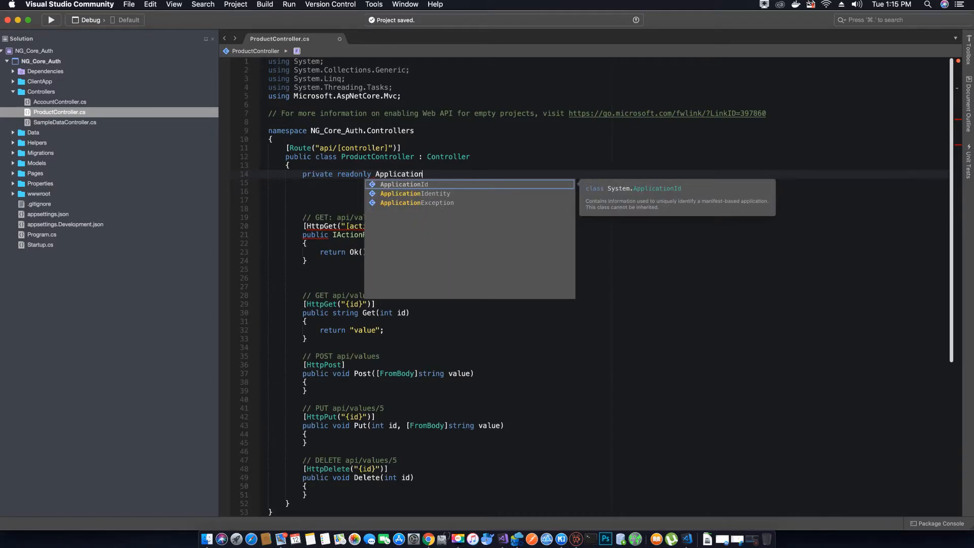
type("DbCo")
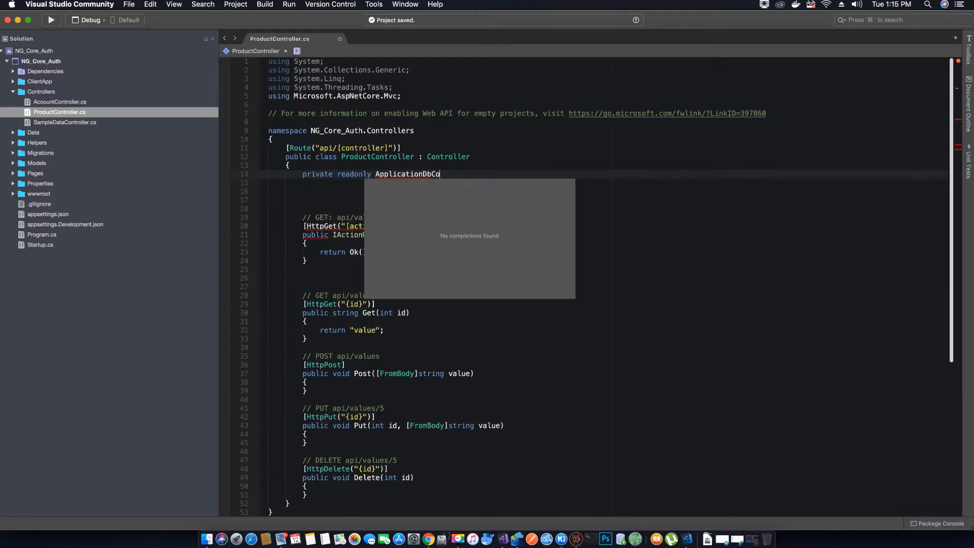
type("ntext")
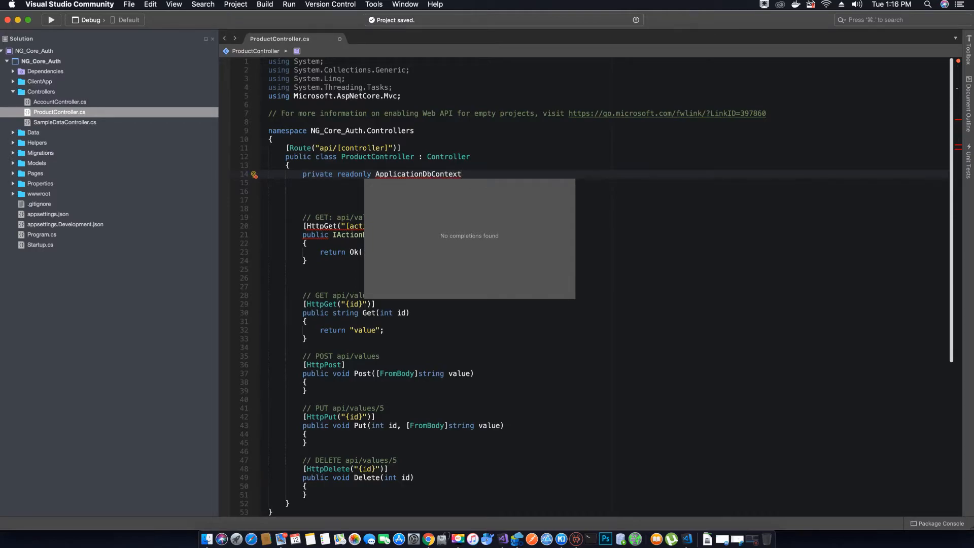
type("_")
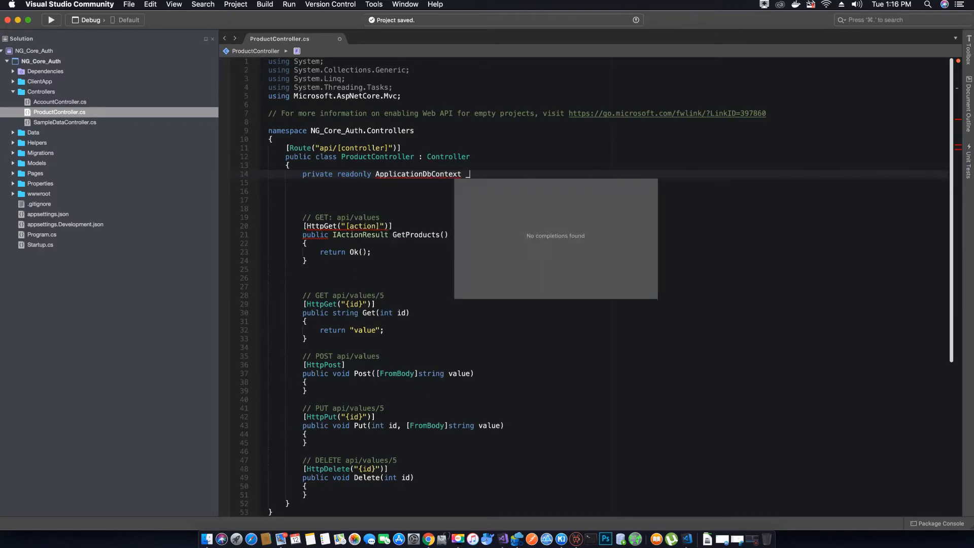
type("_db")
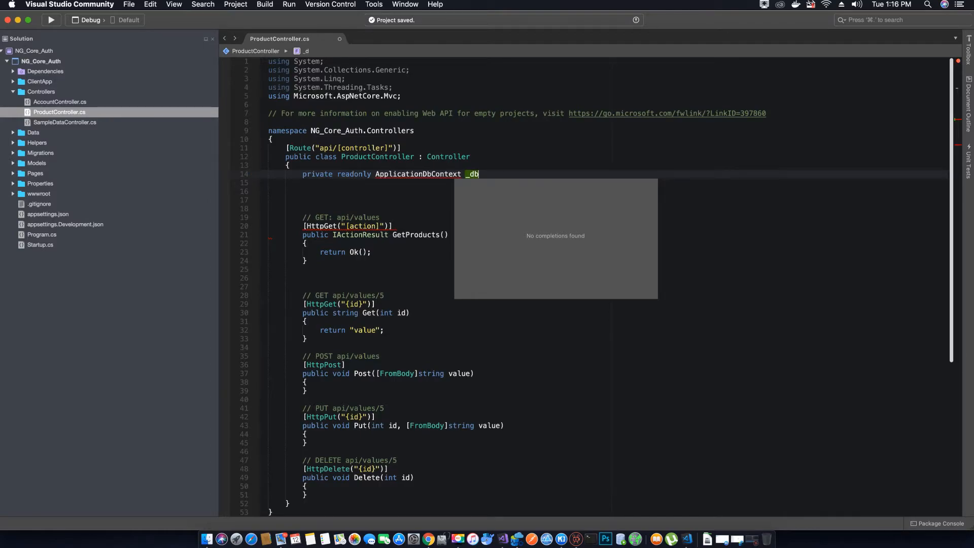
type(";")
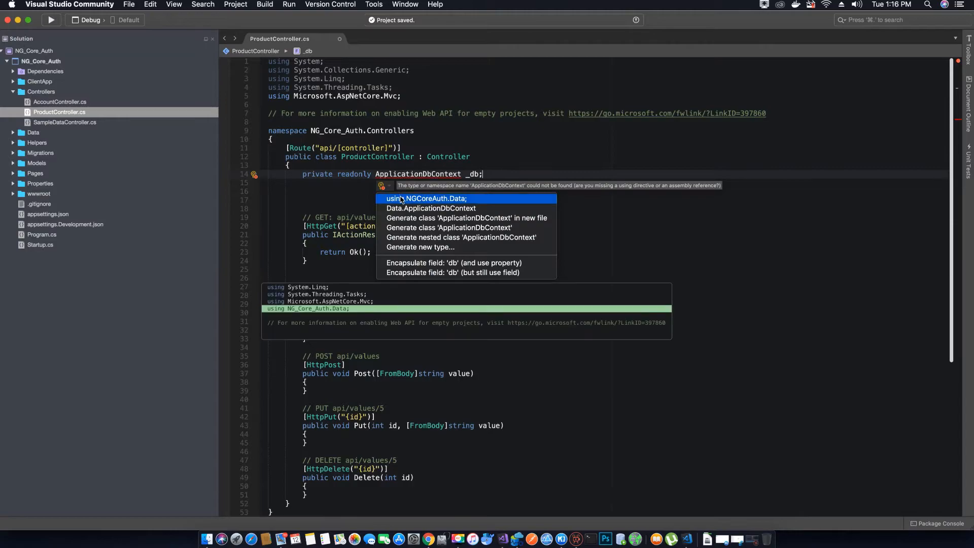
Add the missing using NG_Core_Auth.Data directive via the quick fix and place the cursor for the constructor
left_click(427, 197)
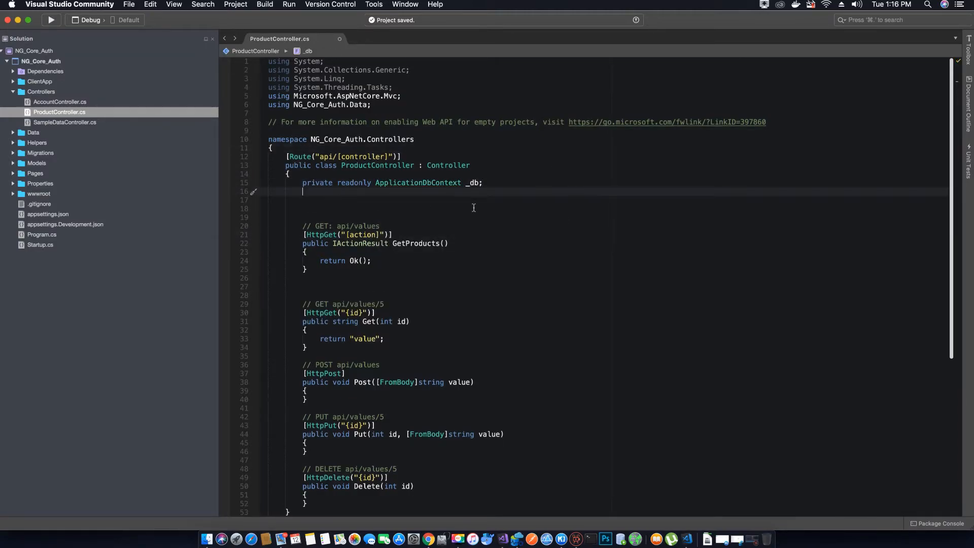
double_click(417, 182)
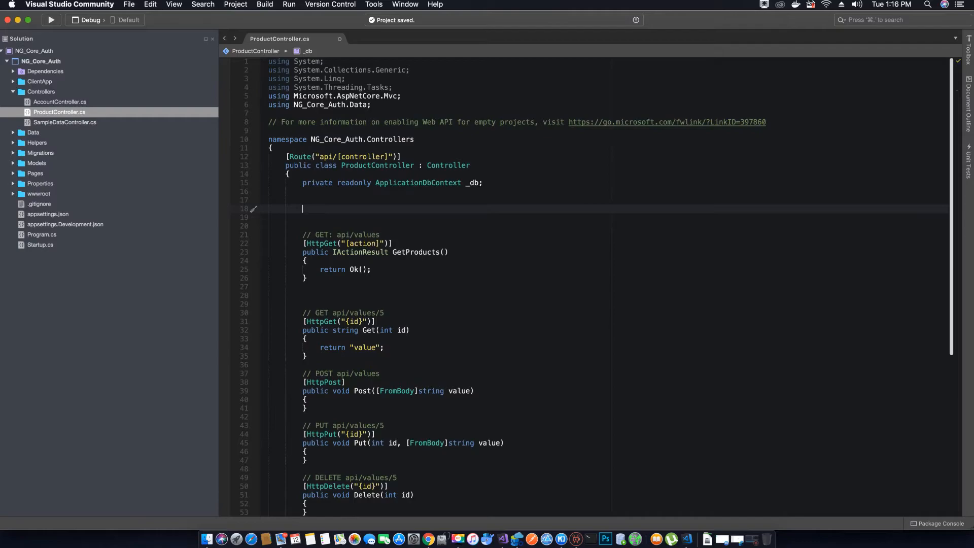
Generate a constructor with the ctor snippet taking ApplicationDbContext db and assigning it to _db
type("c")
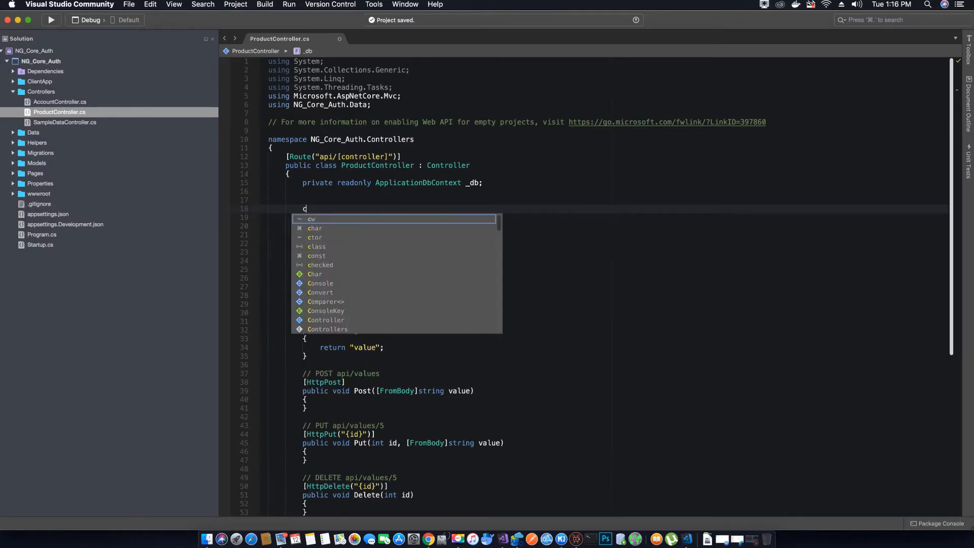
type("tor")
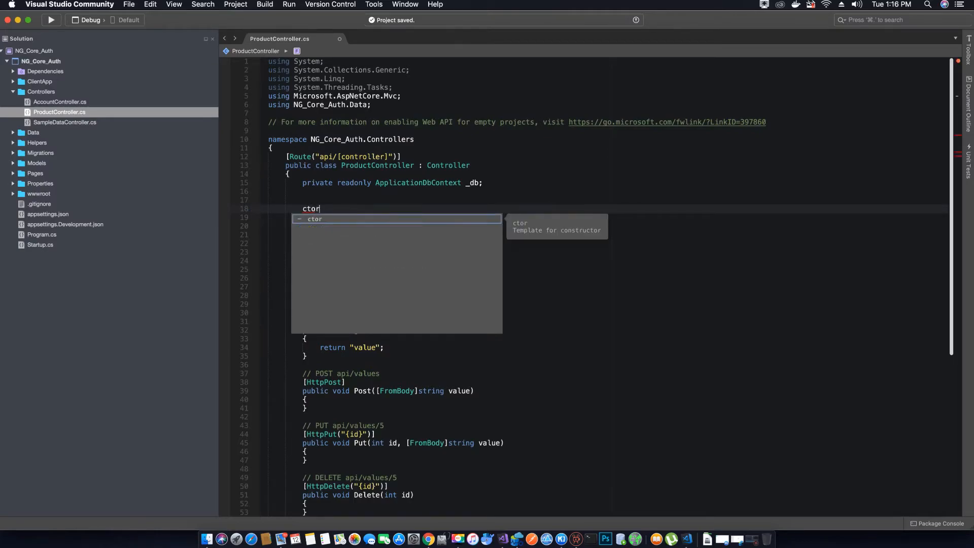
key("Tab")
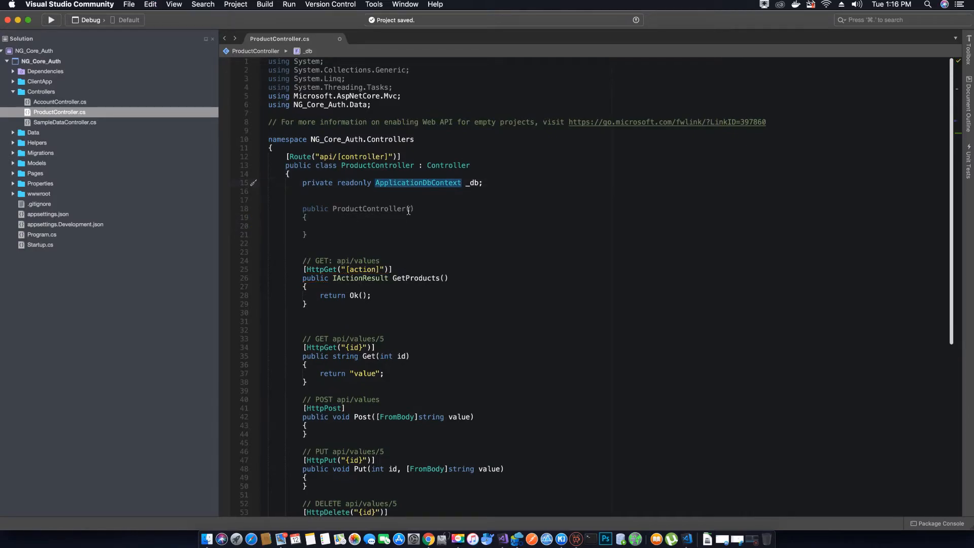
type("ApplicationDbContext")
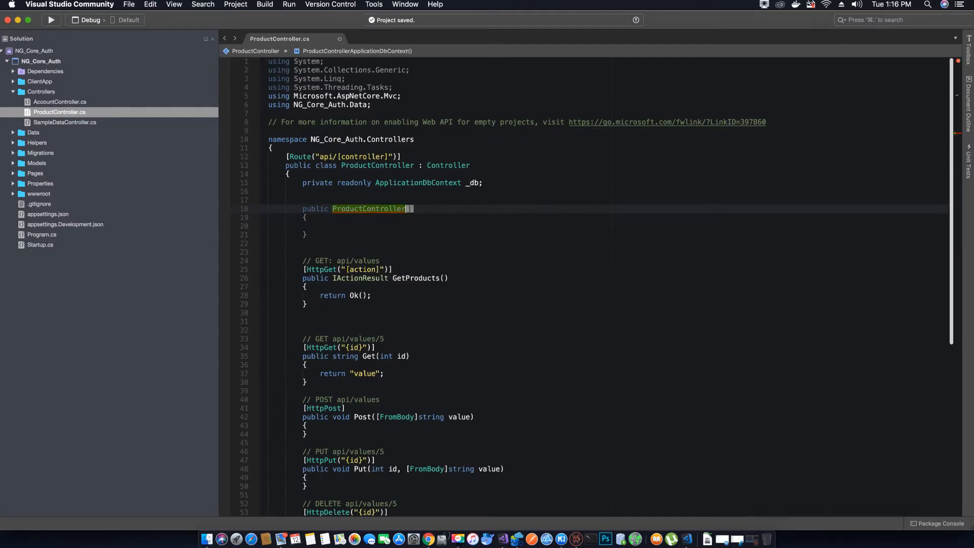
type("ApplicationDbContext")
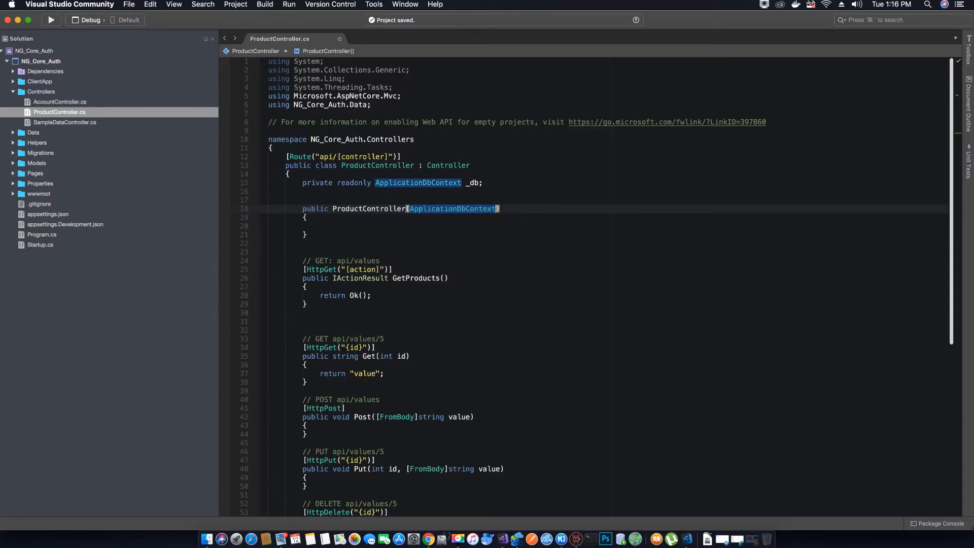
type("d")
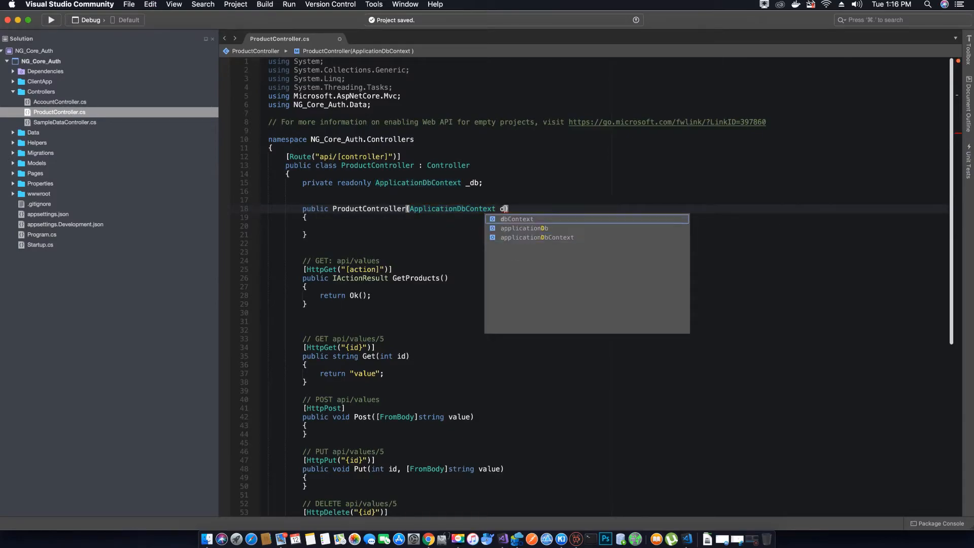
type("b")
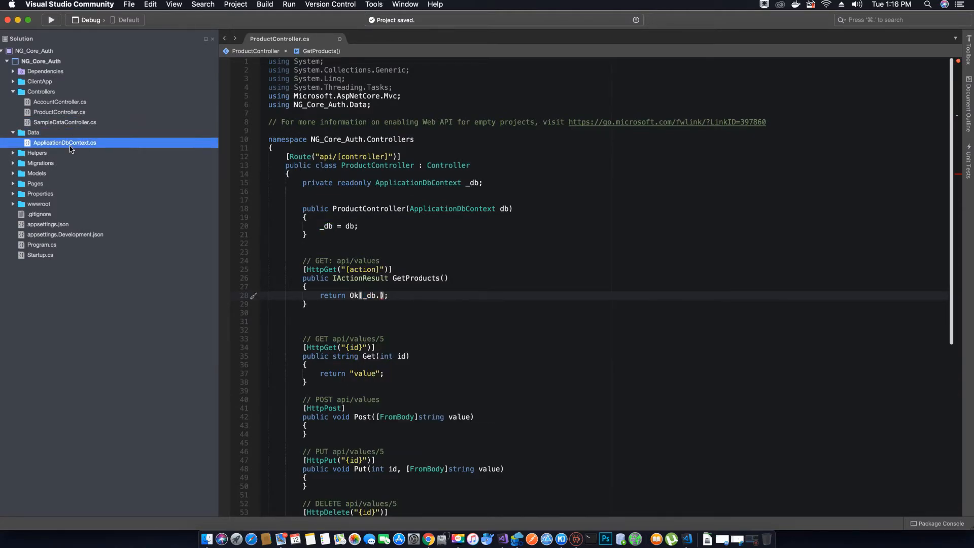
Check the Products DbSet in ApplicationDbContext.cs and complete return Ok(_db.Products.ToList())
double_click(65, 142)
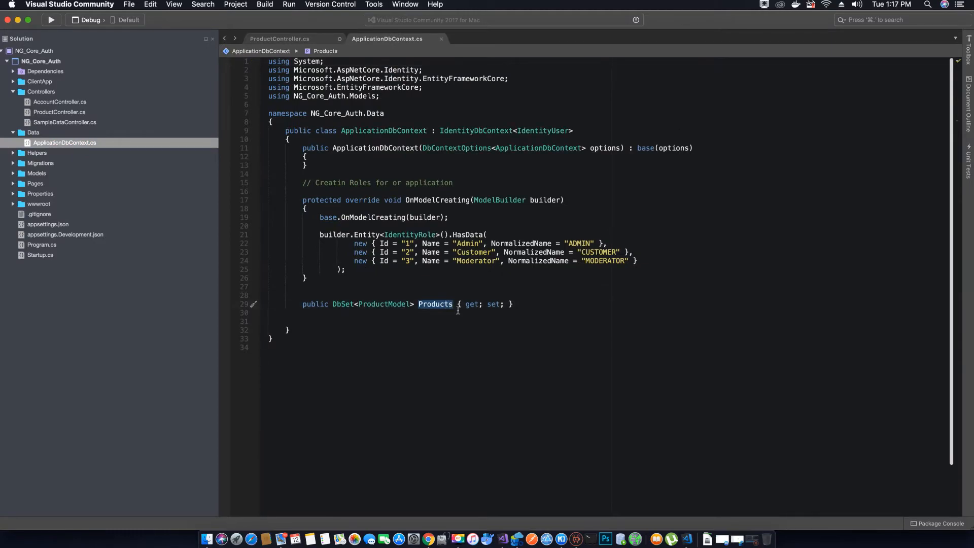
left_click(279, 38)
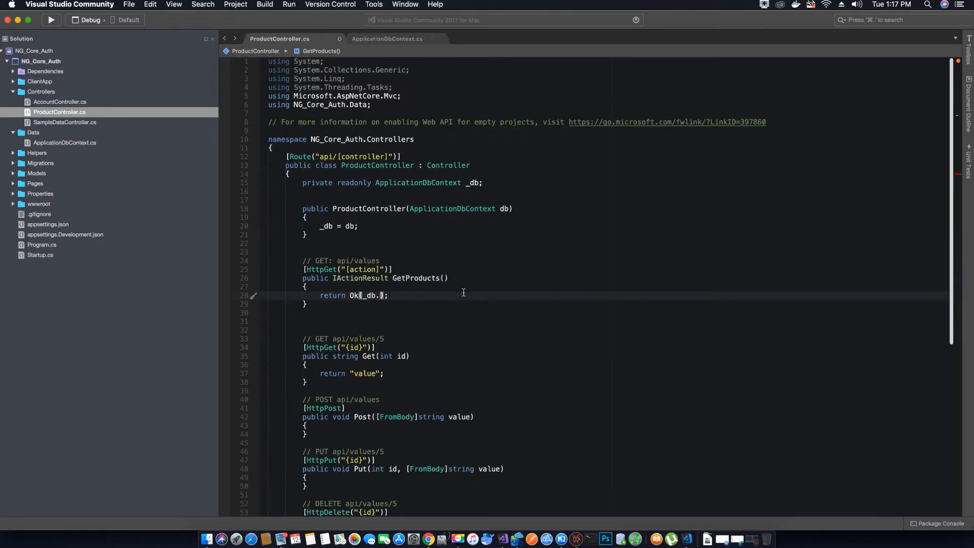
type("Products")
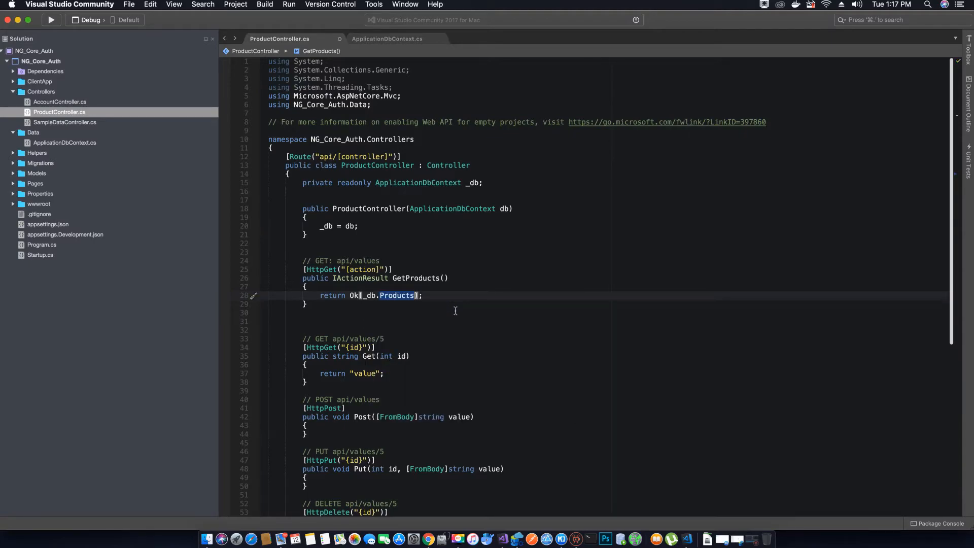
type(".")
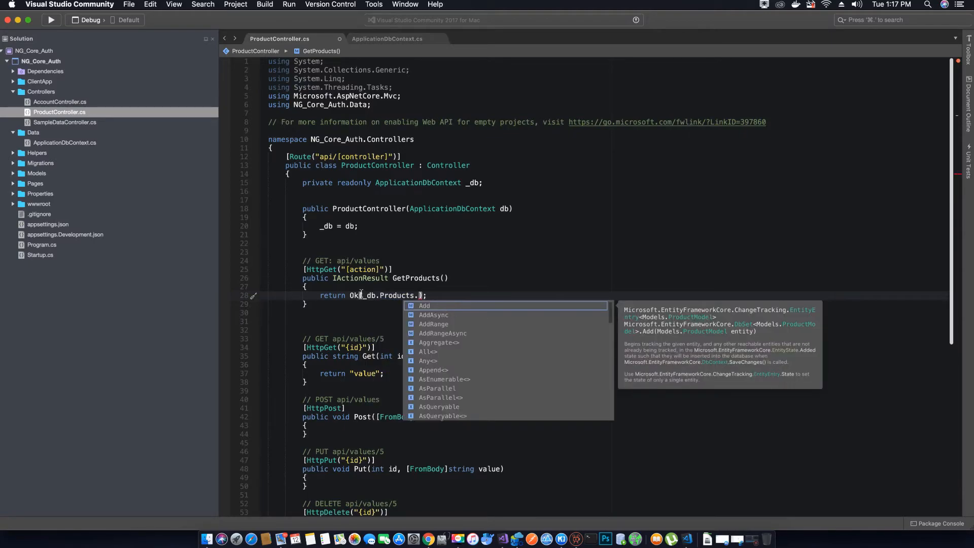
key("escape")
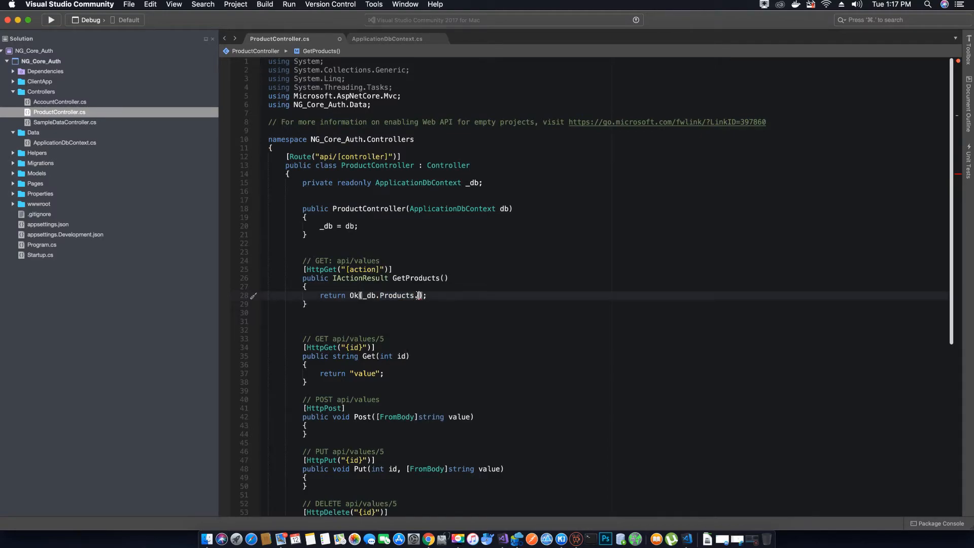
type("ToList")
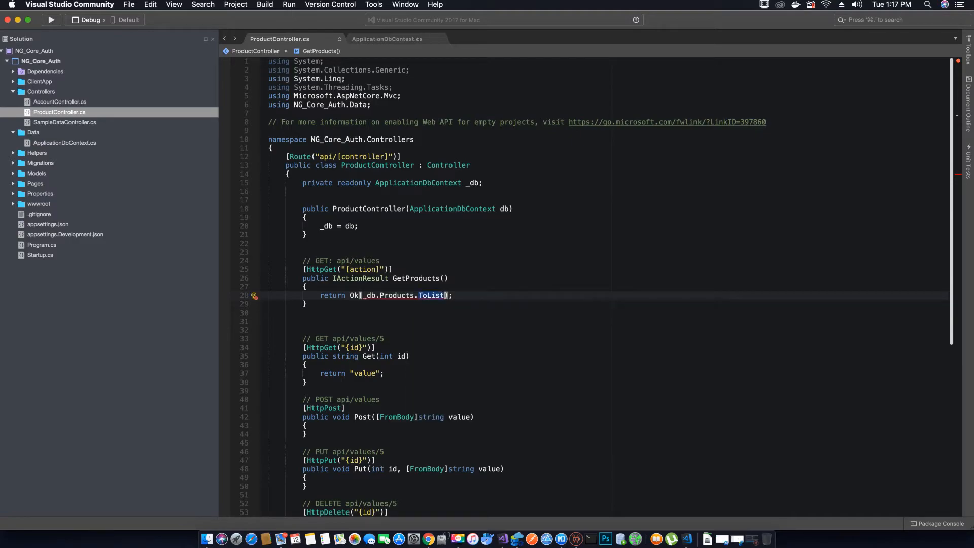
type("()")
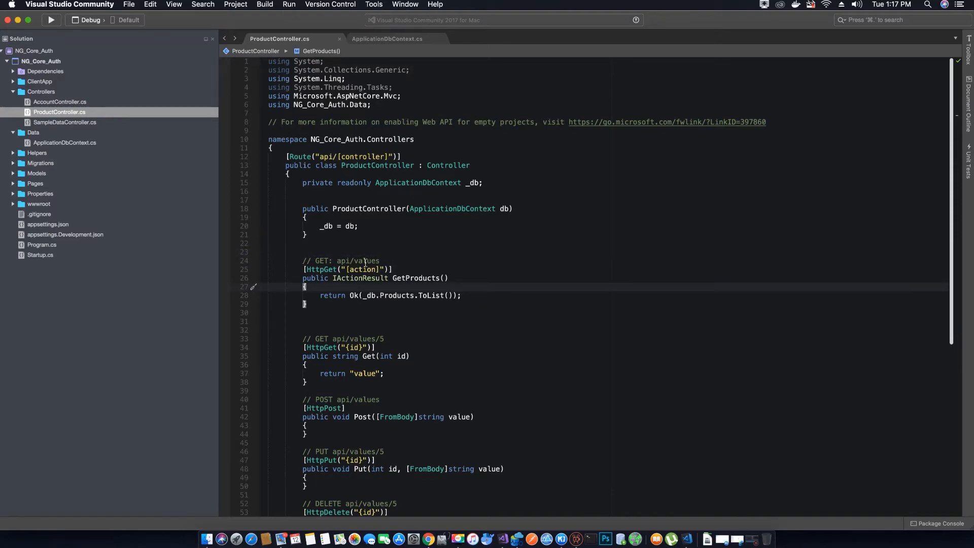
triple_click(340, 260)
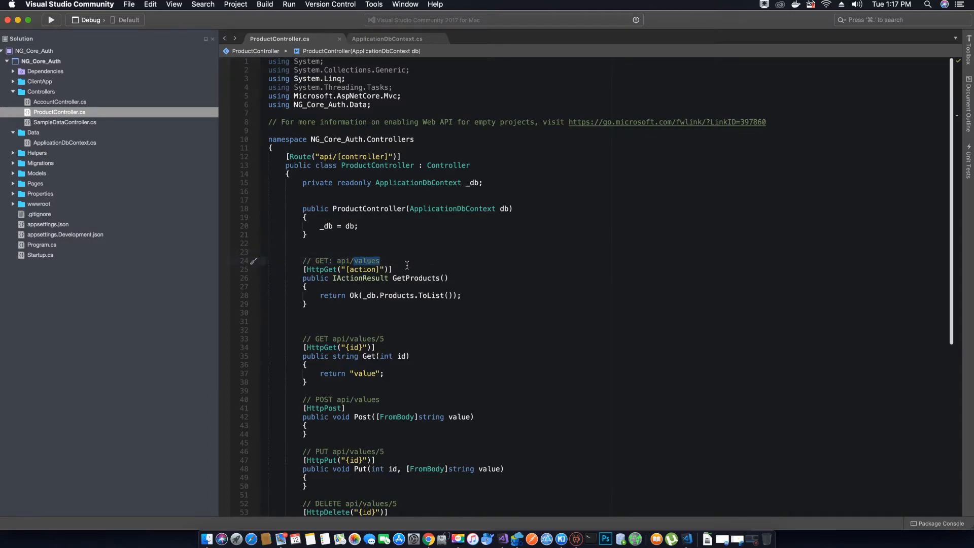
mouse_move(479, 332)
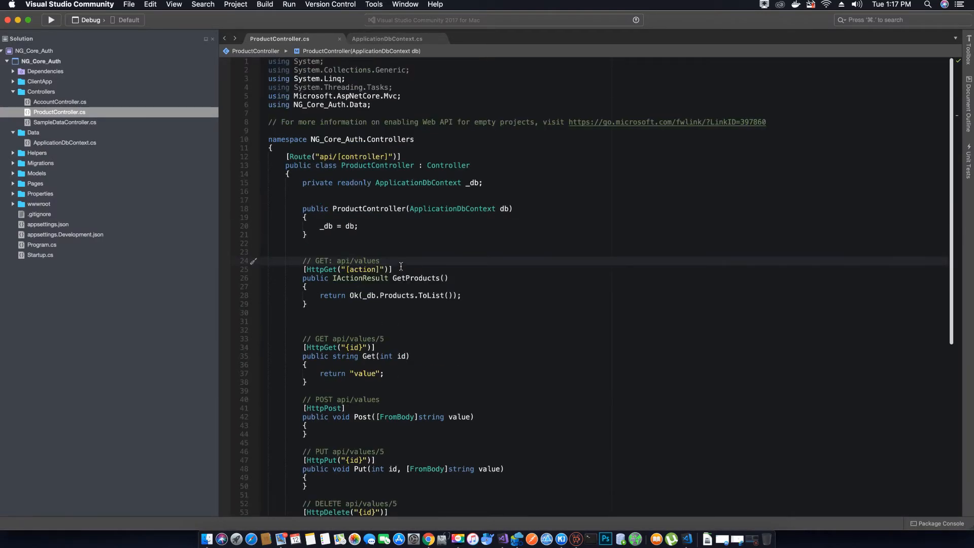
mouse_move(395, 252)
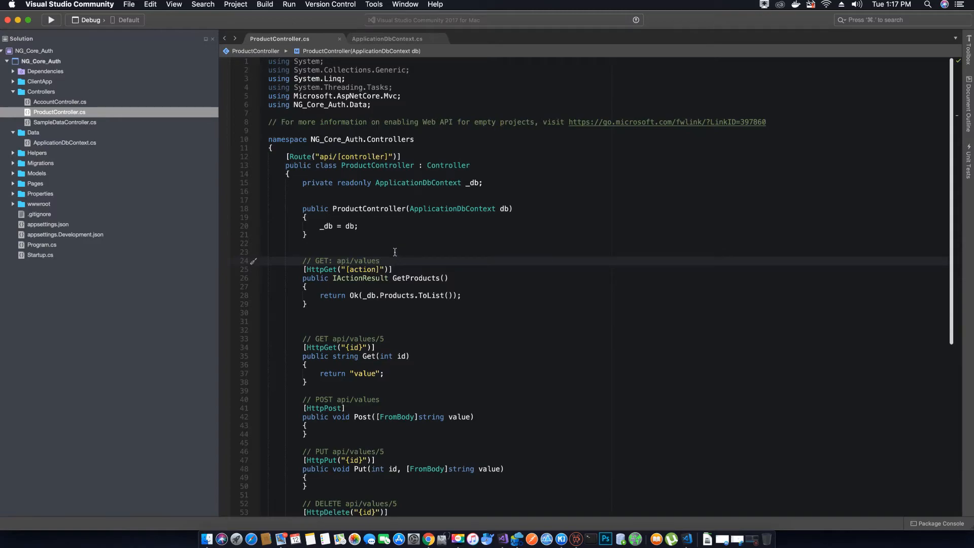
mouse_move(416, 261)
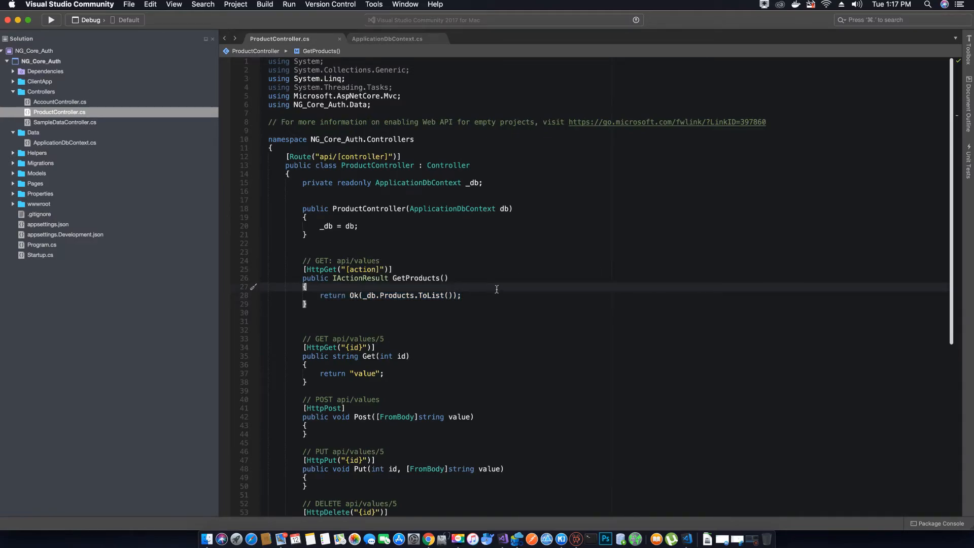
mouse_move(517, 537)
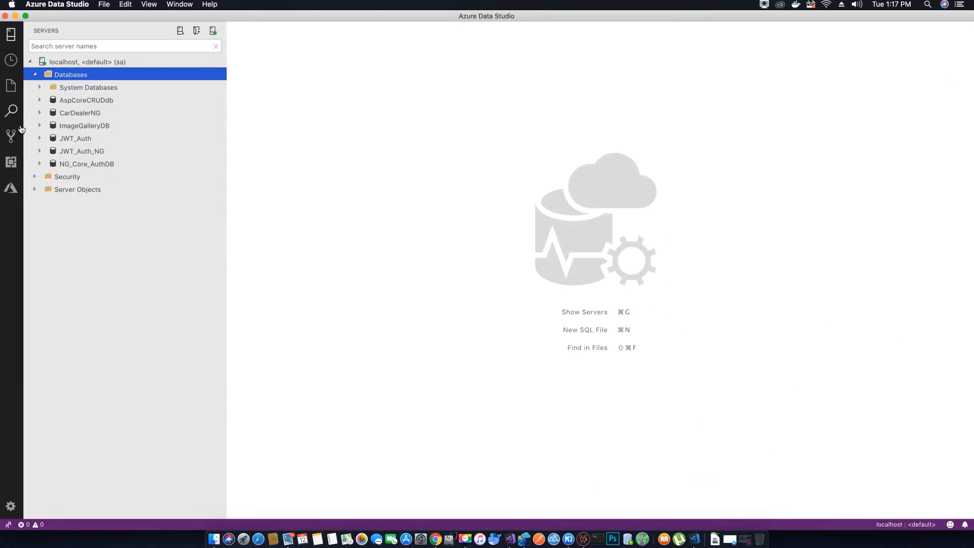
mouse_move(75, 138)
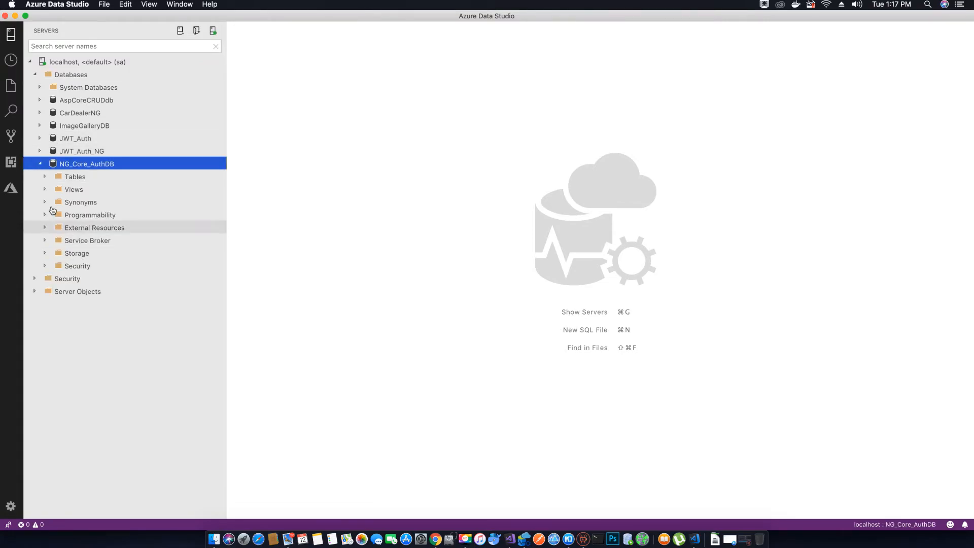
Open the dbo.Products table of NG_Core_AuthDB for data editing
left_click(74, 177)
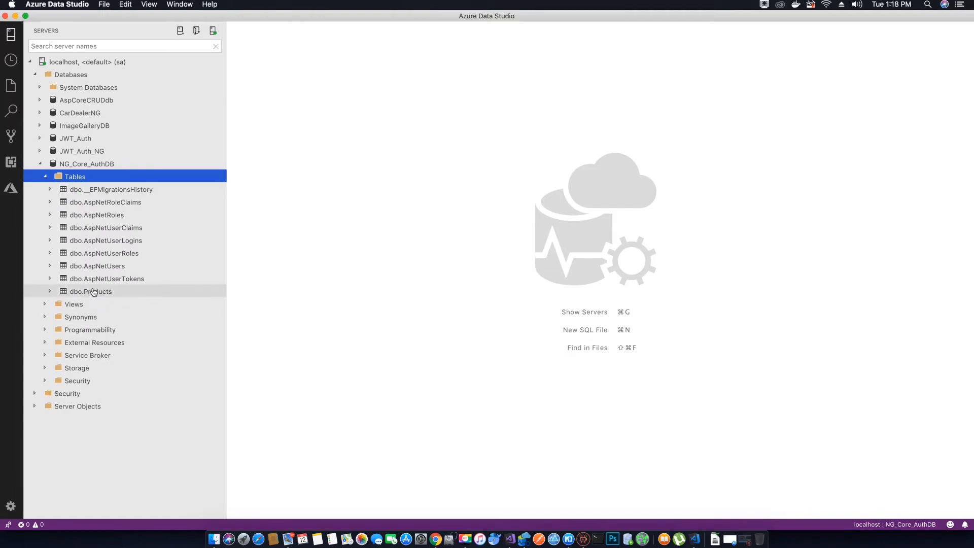
left_click(90, 291)
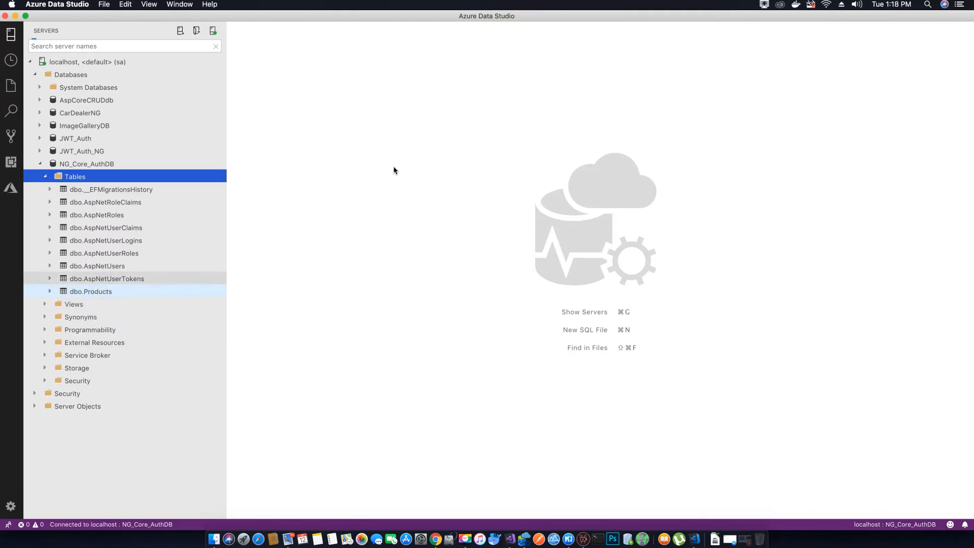
double_click(90, 291)
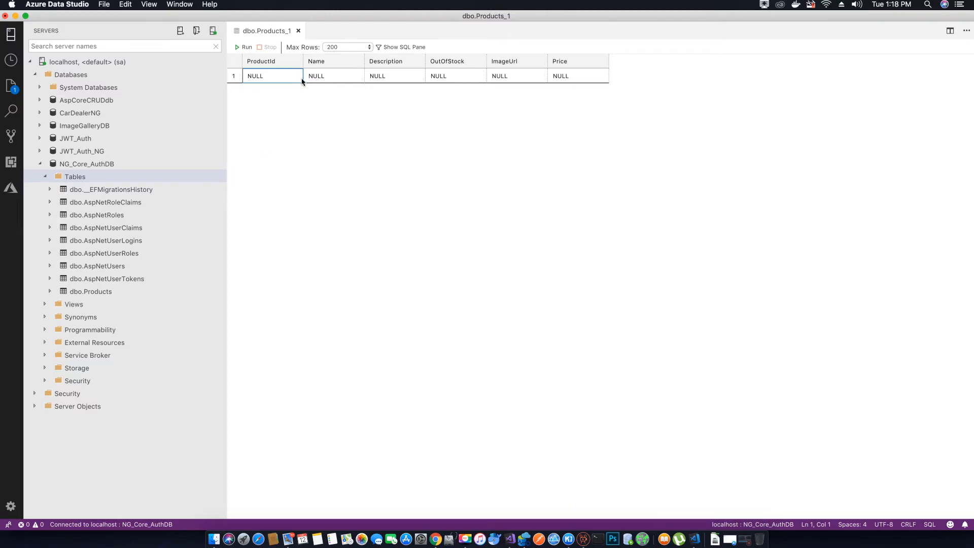
Insert a Macbook Air row with description and price 5000, commit it and refresh to see ProductId 1
type("Macbook Air")
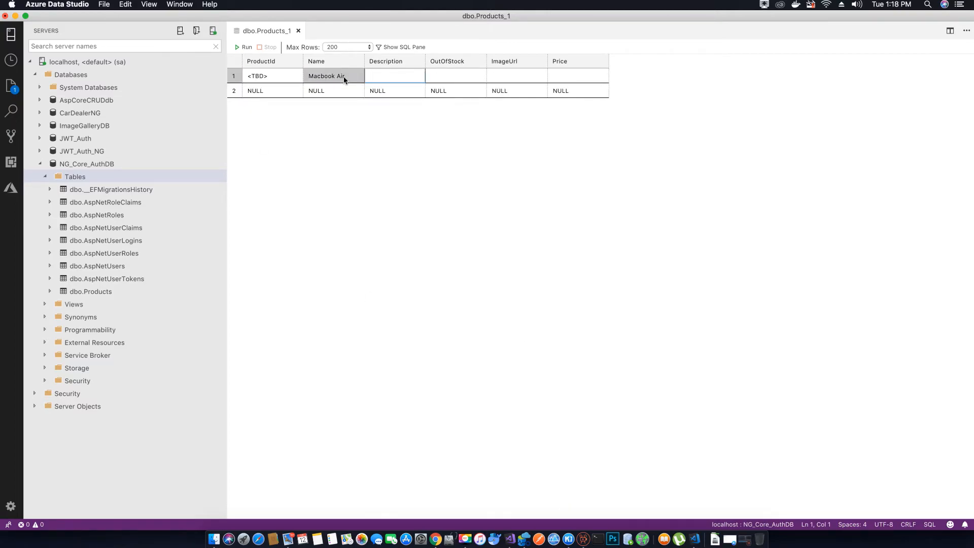
type("test")
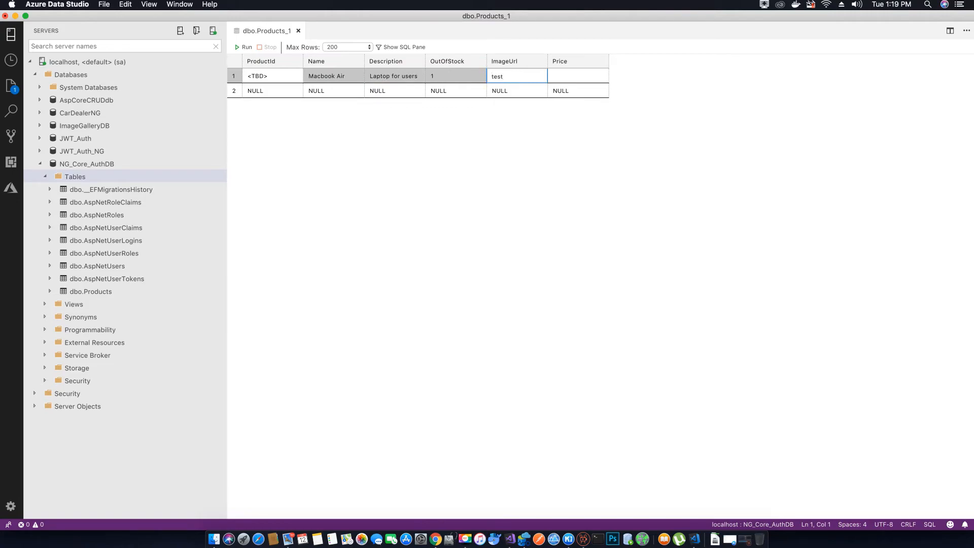
type("50000")
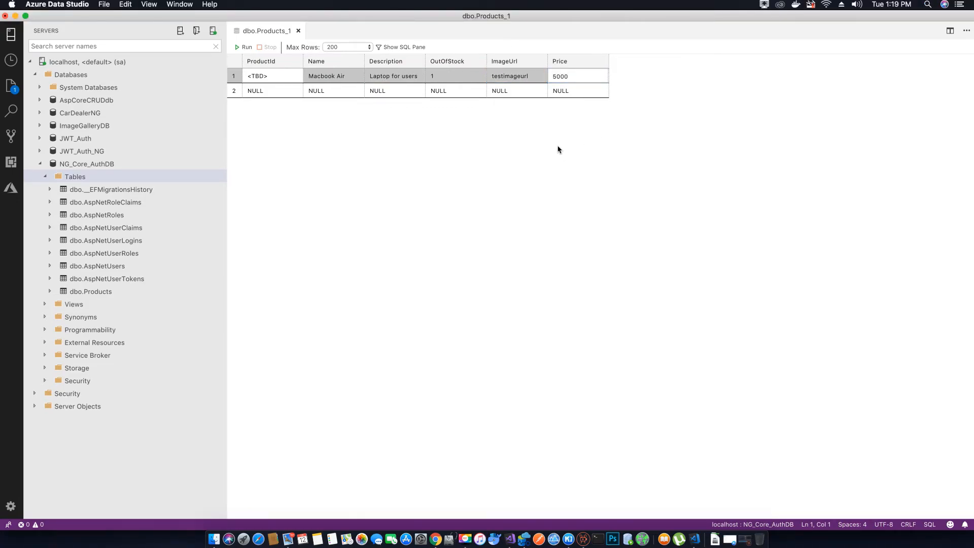
left_click(272, 90)
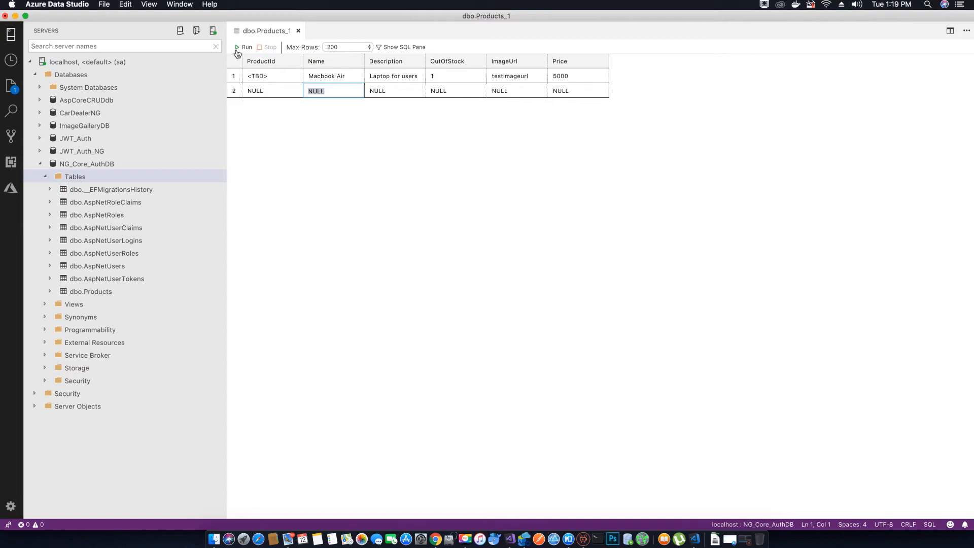
left_click(247, 47)
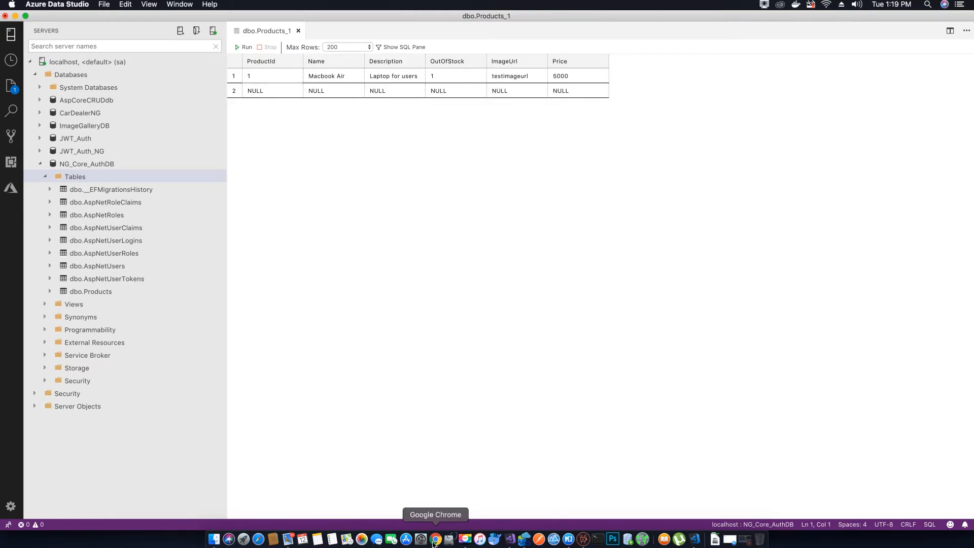
mouse_move(509, 537)
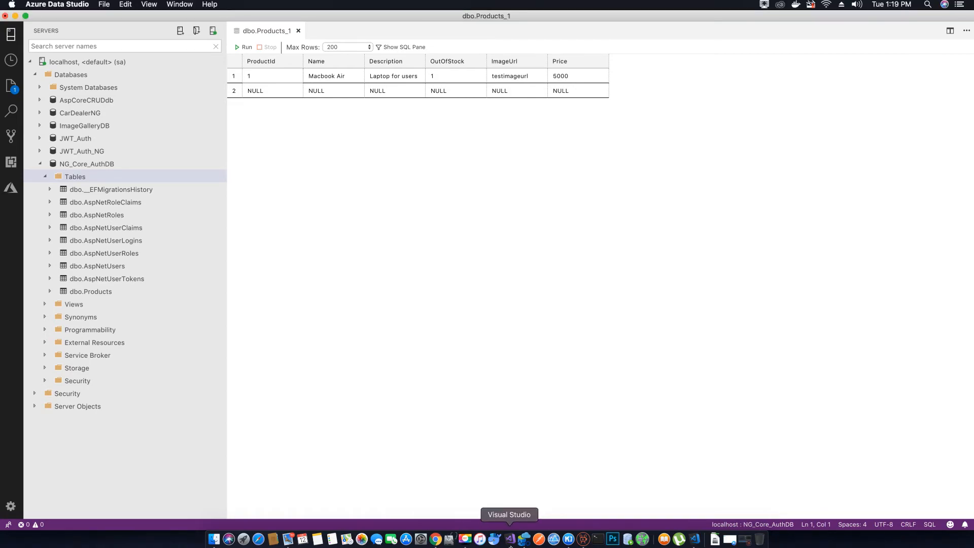
left_click(508, 538)
type("https://localhost:5001/api/")
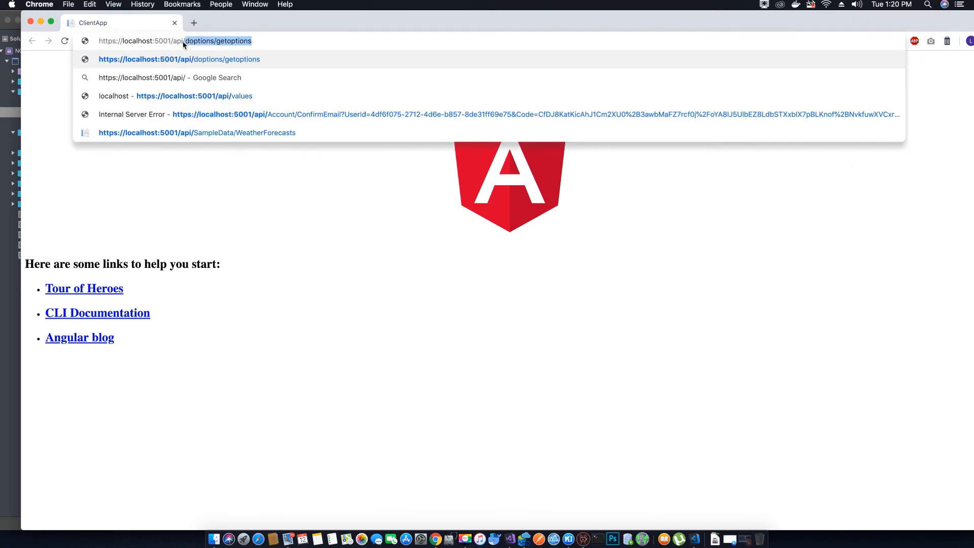
type("product/")
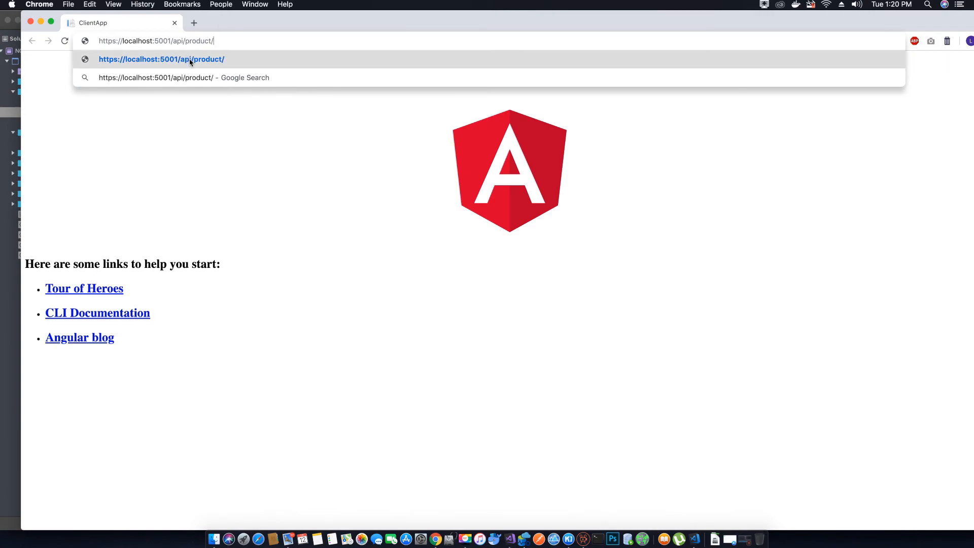
type("getpro")
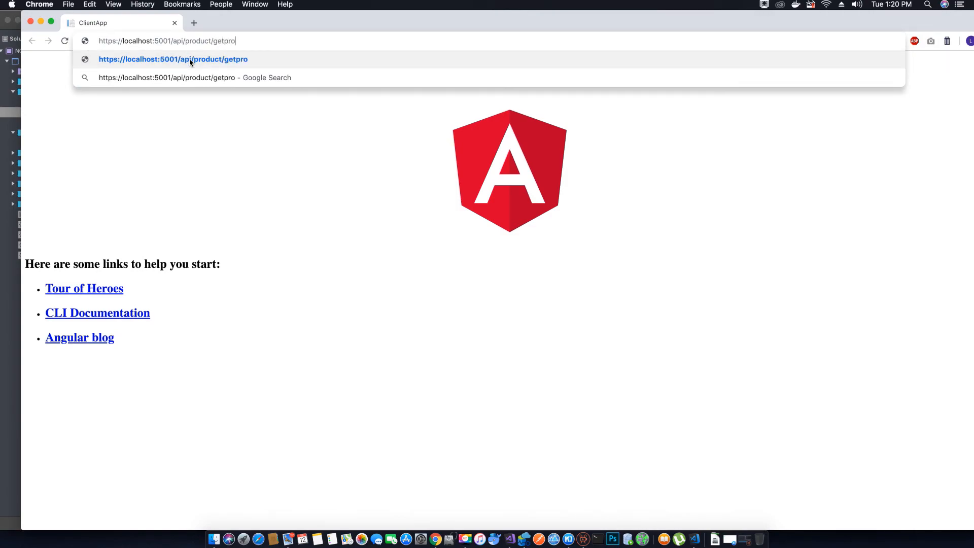
type("ducts")
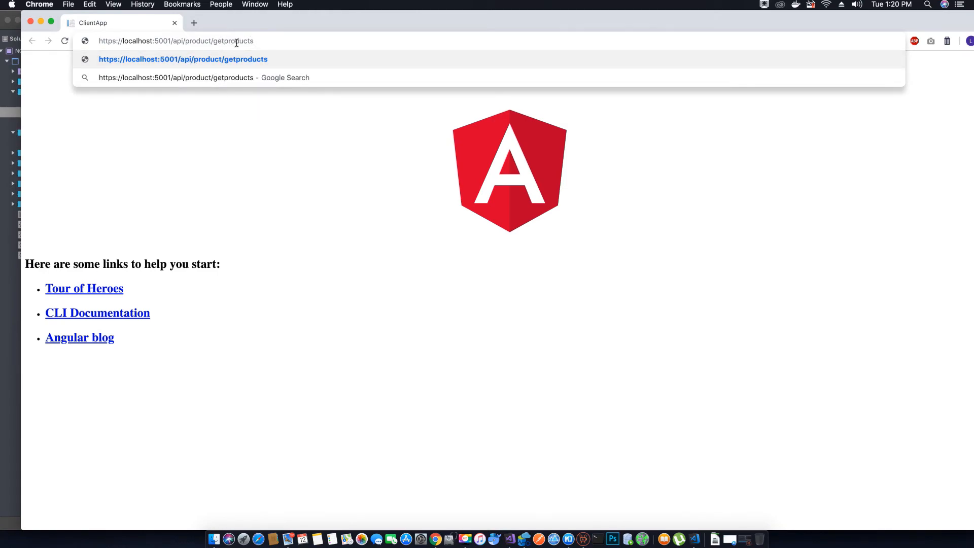
double_click(233, 41)
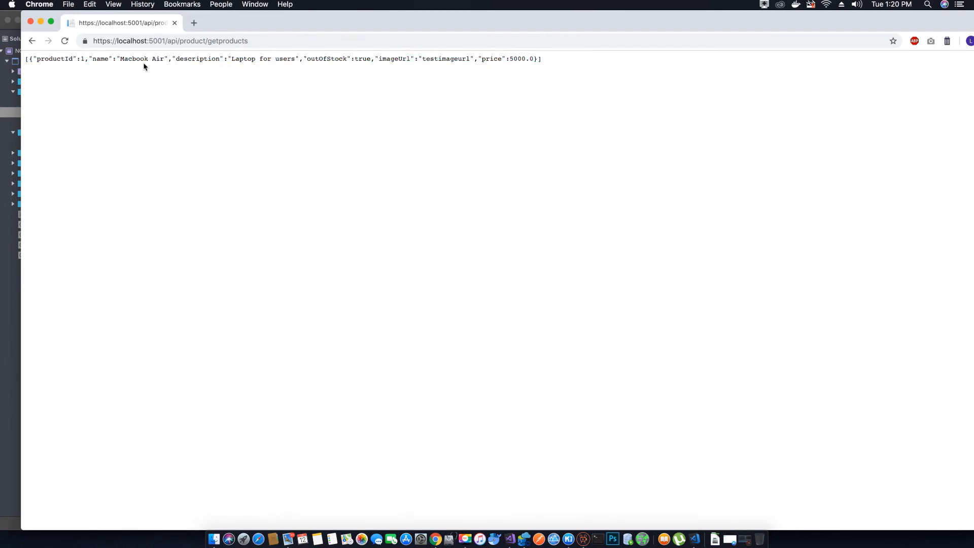
Enter a second Products row in the table editor with price 500
right_click(524, 538)
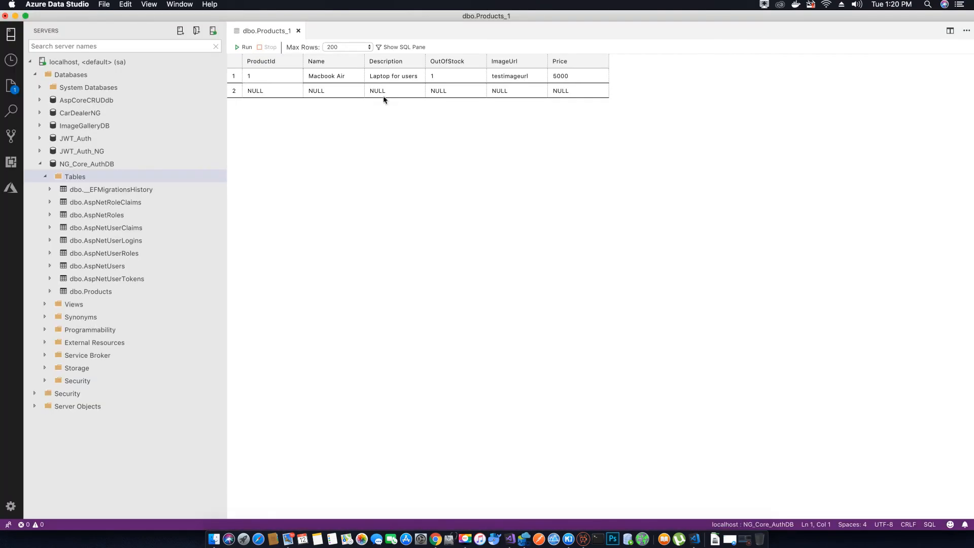
mouse_move(191, 104)
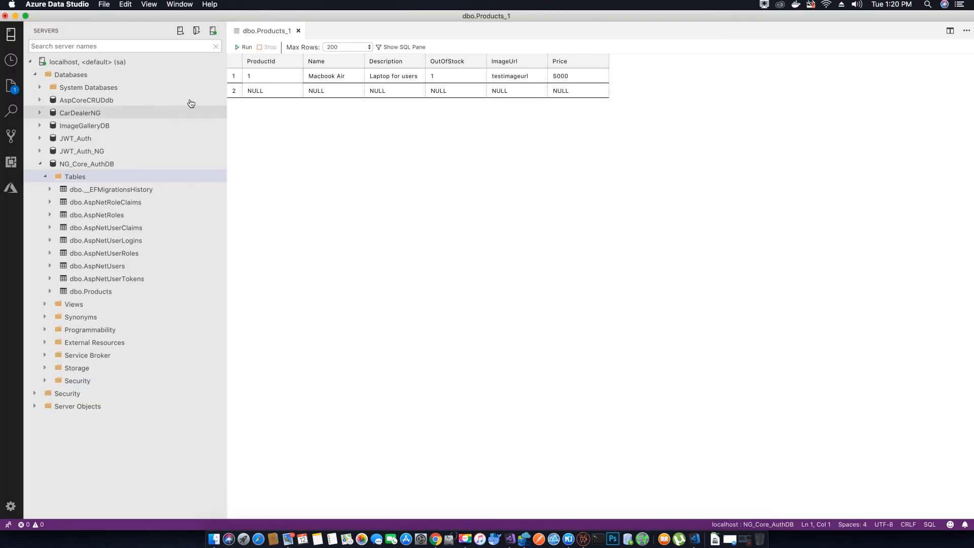
left_click(272, 90)
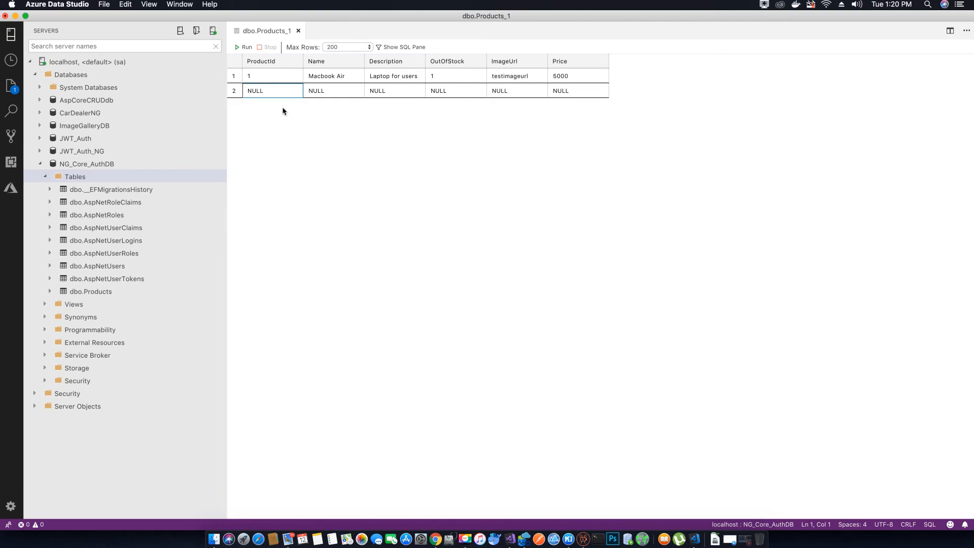
left_click(334, 90)
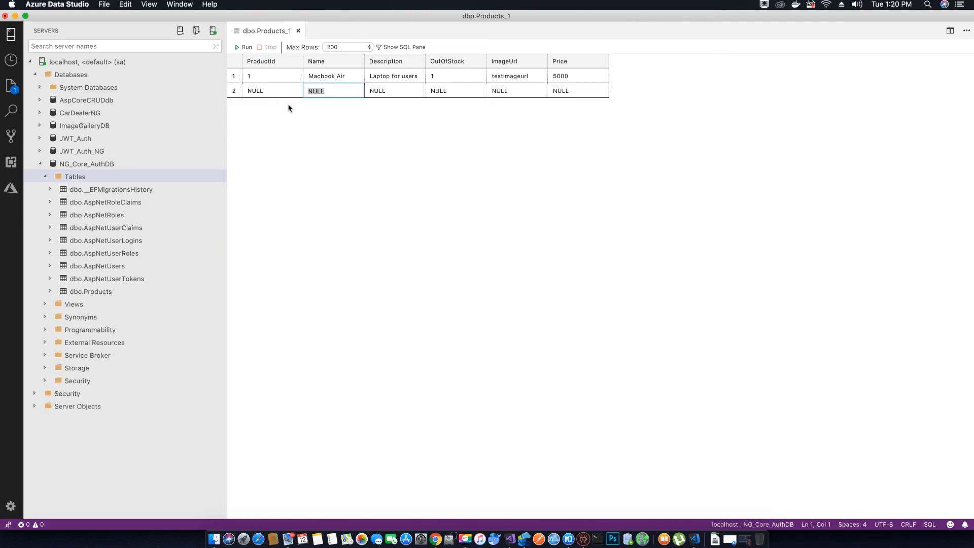
type("5001/api/product/getproducts")
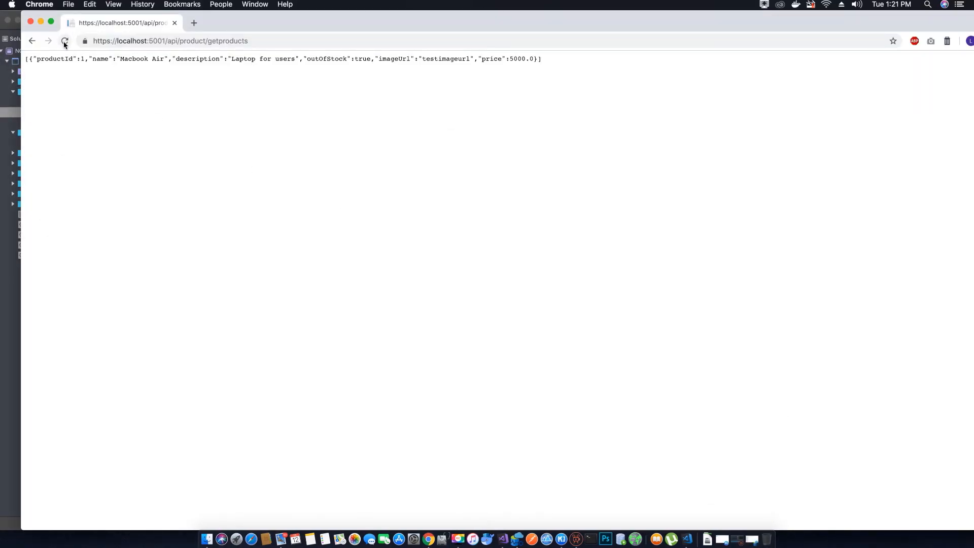
Reload the getproducts page so the JSON lists Macbook Air and Macbook pro
left_click(65, 41)
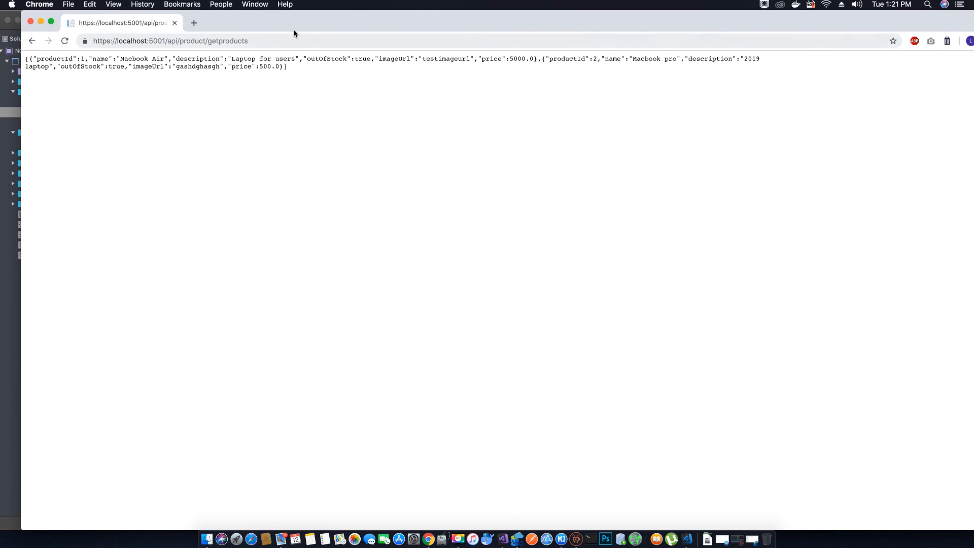
mouse_move(260, 29)
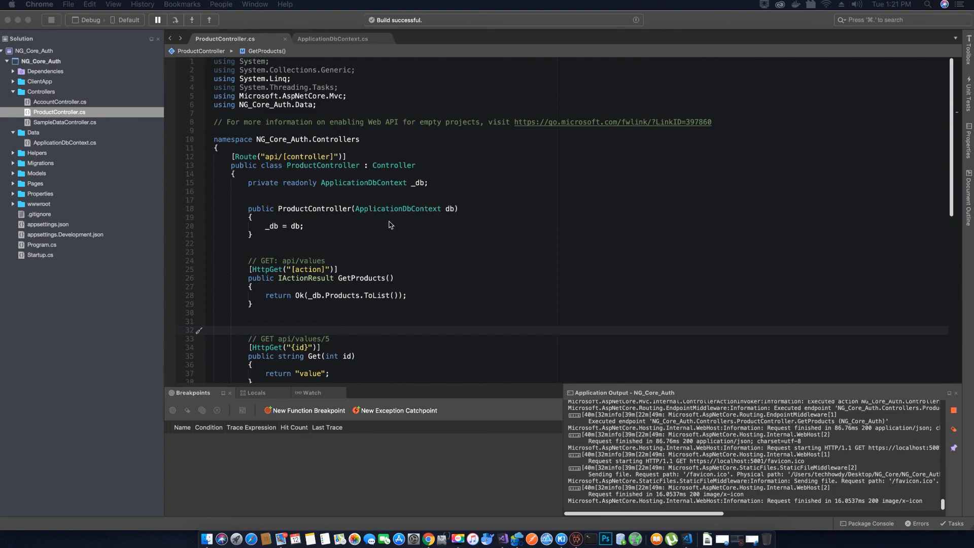
Scroll through ProductController.cs to review the GetProducts endpoint
scroll("down", 3)
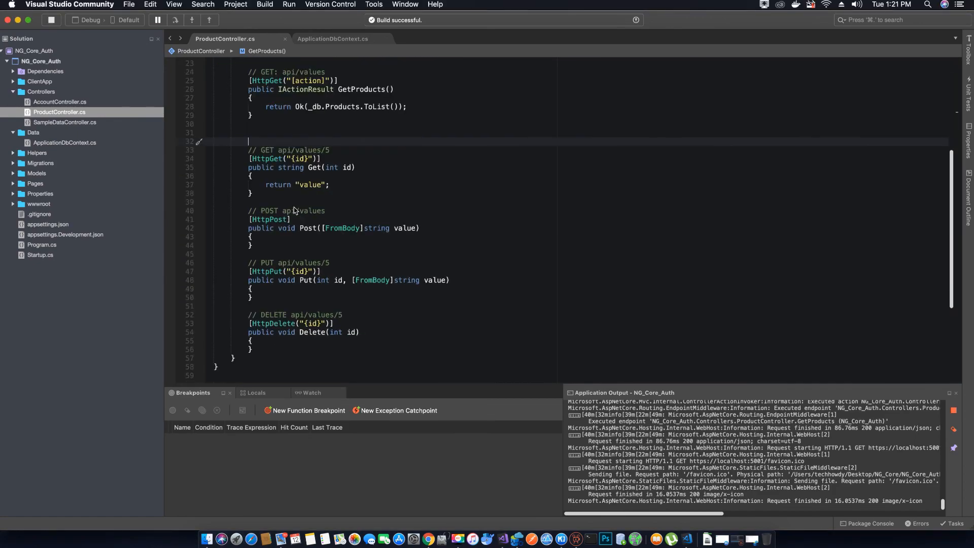